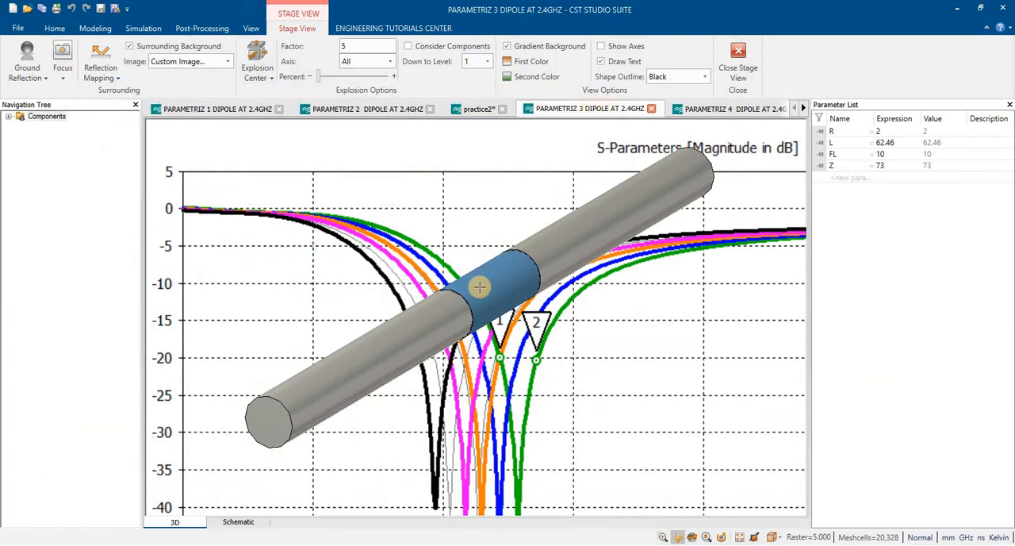
Close the stage presentation and return to the 3D dipole model view.
{"action": "left_click_drag", "start_coordinate": [479, 287], "coordinate": [395, 209]}
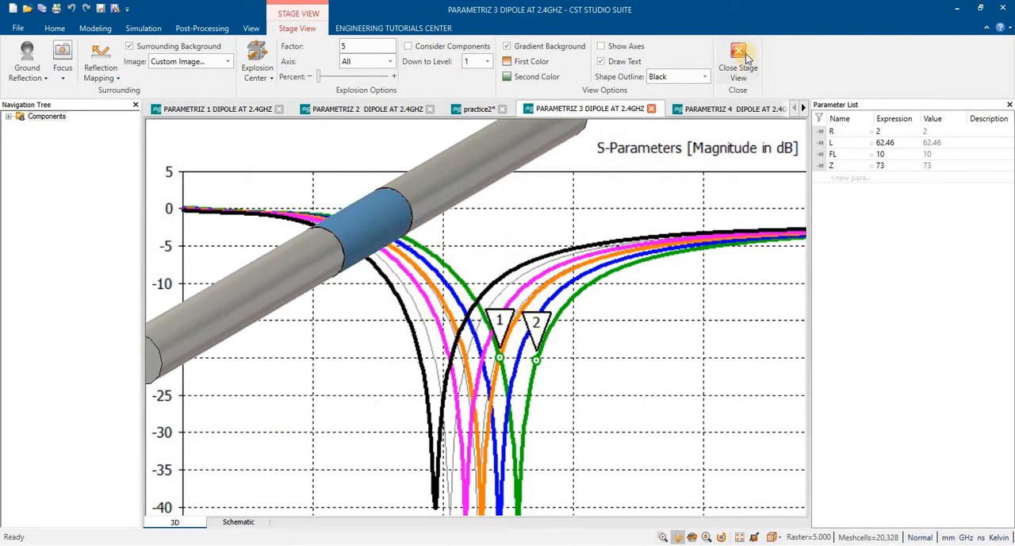
{"action": "left_click", "coordinate": [738, 60]}
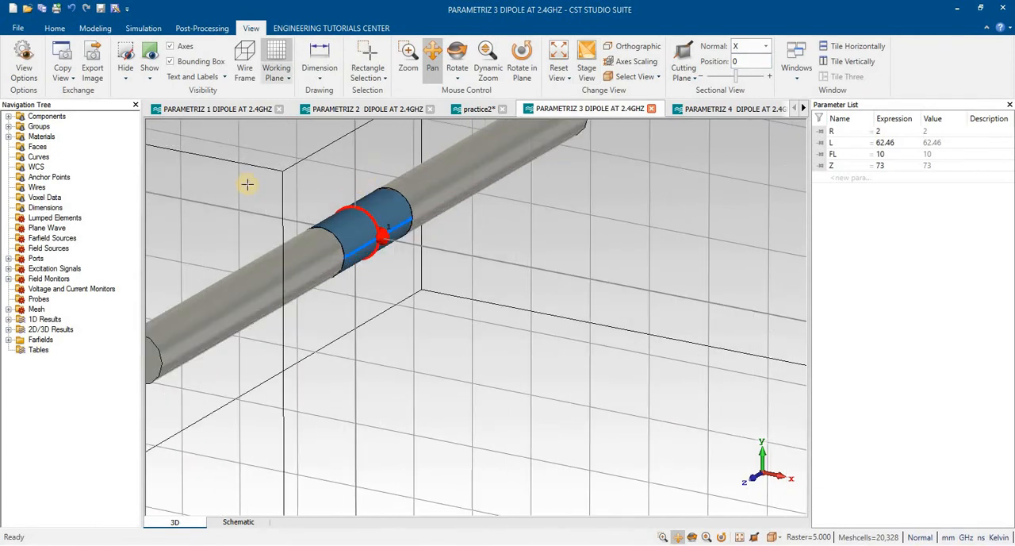
In the practice2 project, add a linear sweep of L from 45 to 63 in 10 samples.
{"action": "left_click", "coordinate": [476, 108]}
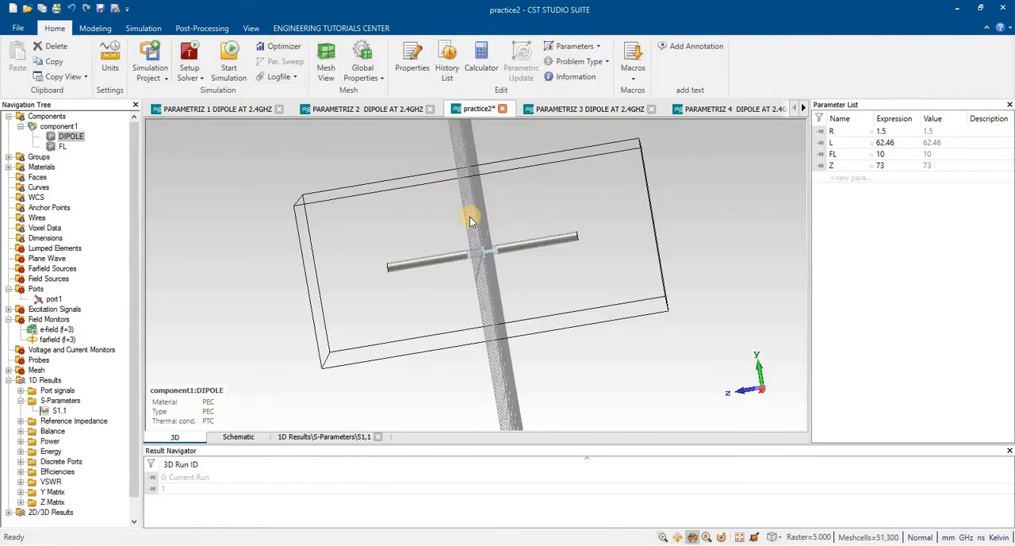
{"action": "left_click", "coordinate": [280, 62]}
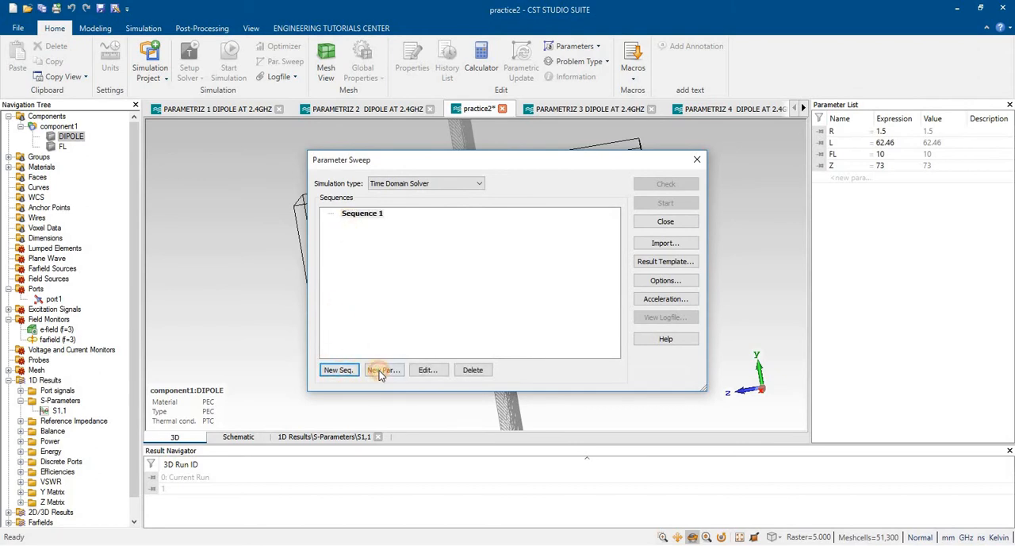
{"action": "left_click", "coordinate": [384, 370]}
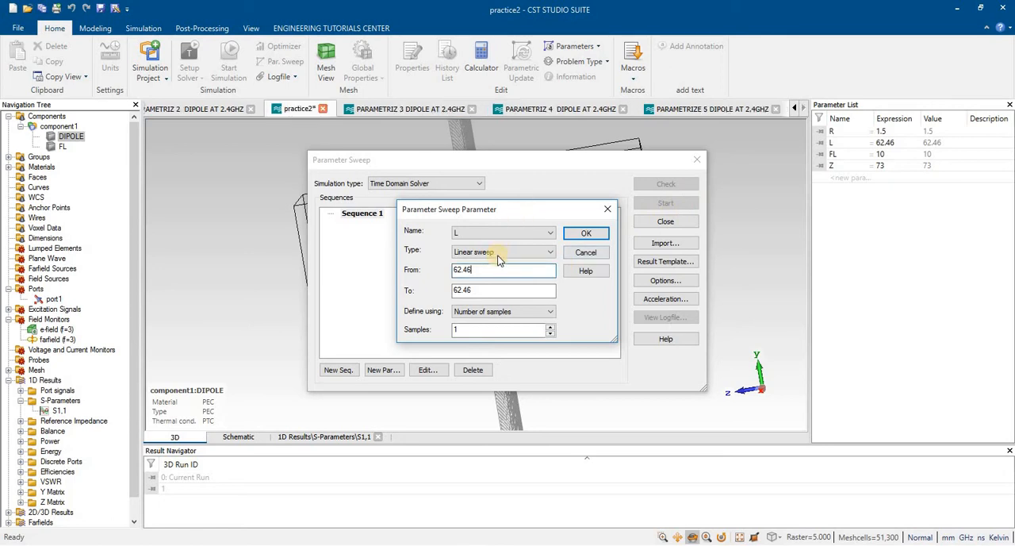
{"action": "type", "text": "6"}
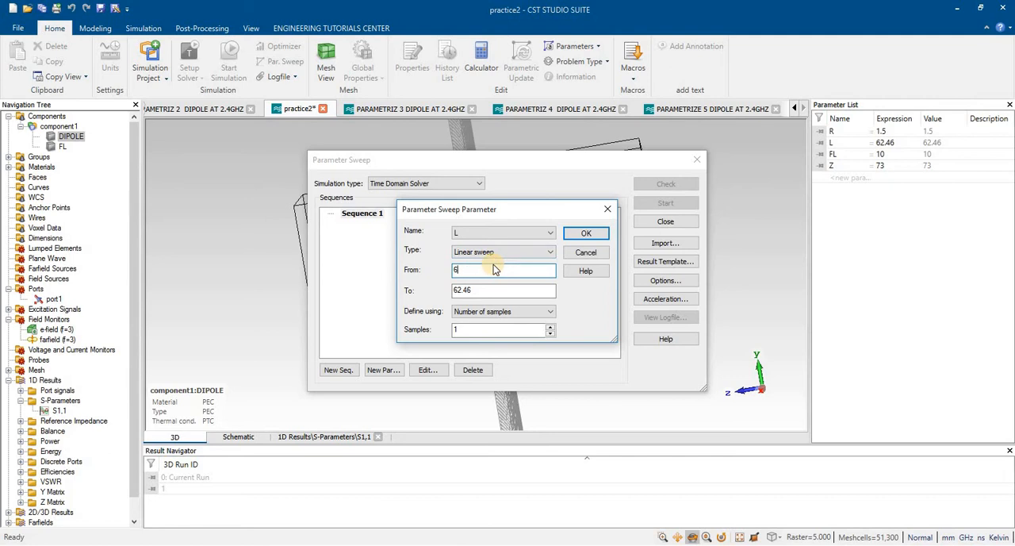
{"action": "type", "text": "45"}
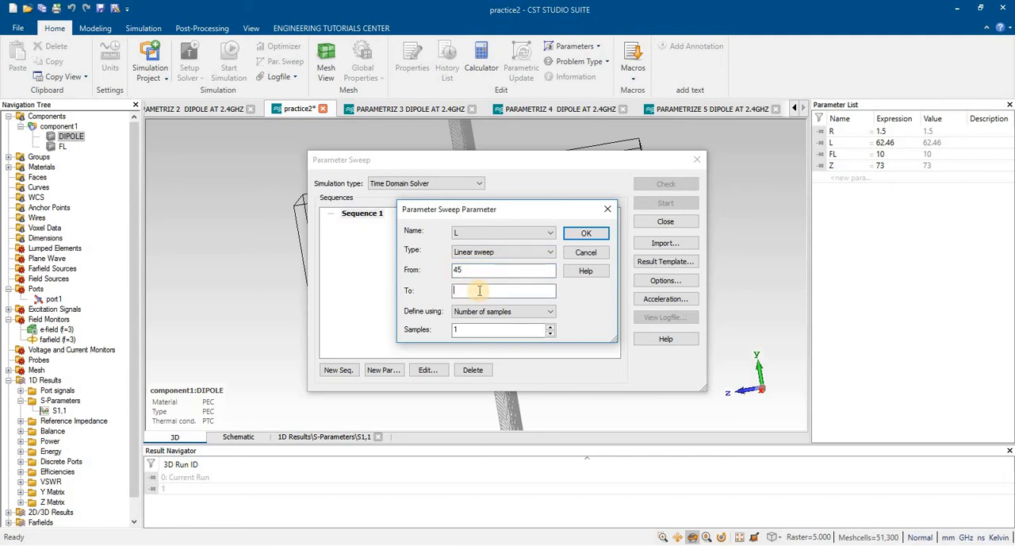
{"action": "type", "text": "63"}
{"action": "left_click", "coordinate": [503, 330]}
{"action": "type", "text": "0"}
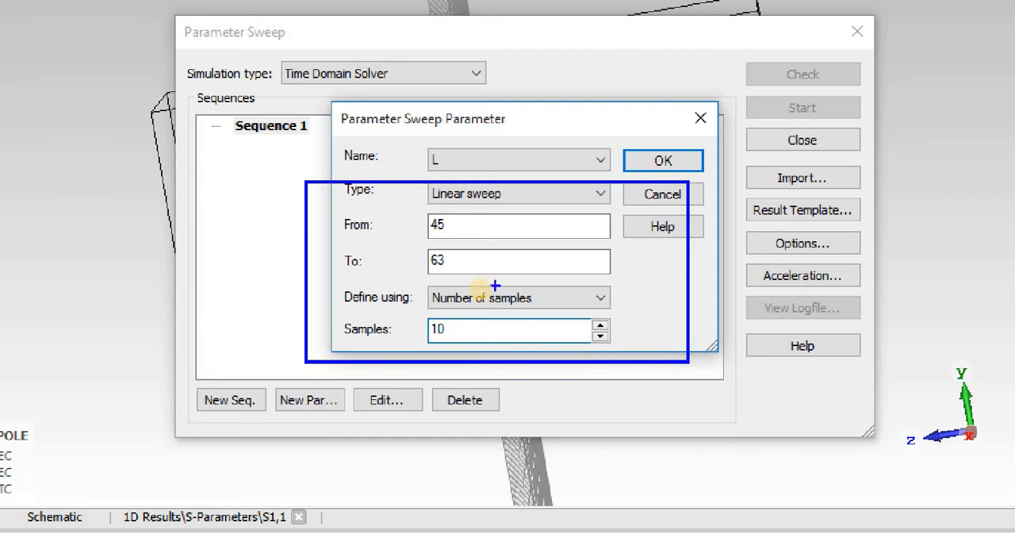
{"action": "mouse_move", "coordinate": [484, 330]}
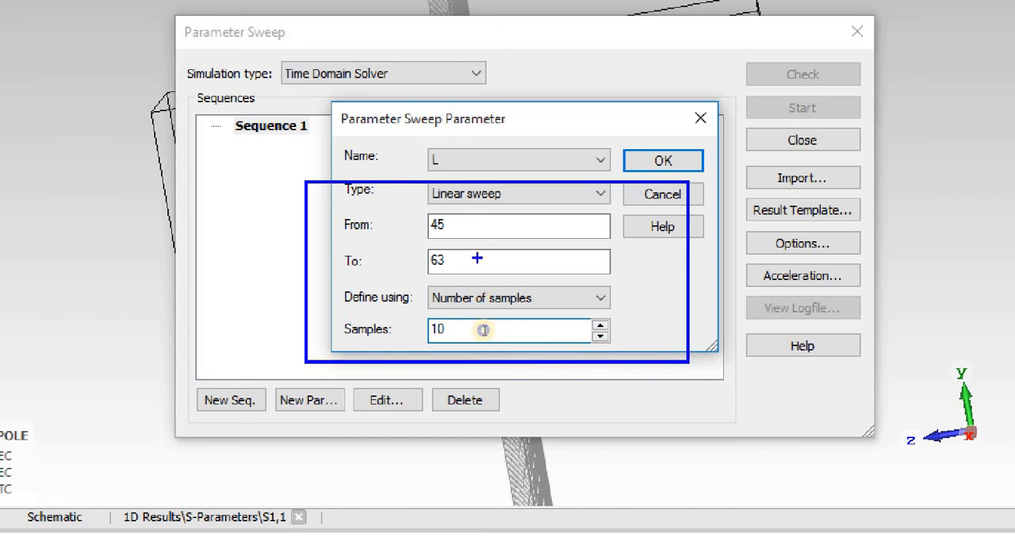
{"action": "left_click", "coordinate": [663, 160]}
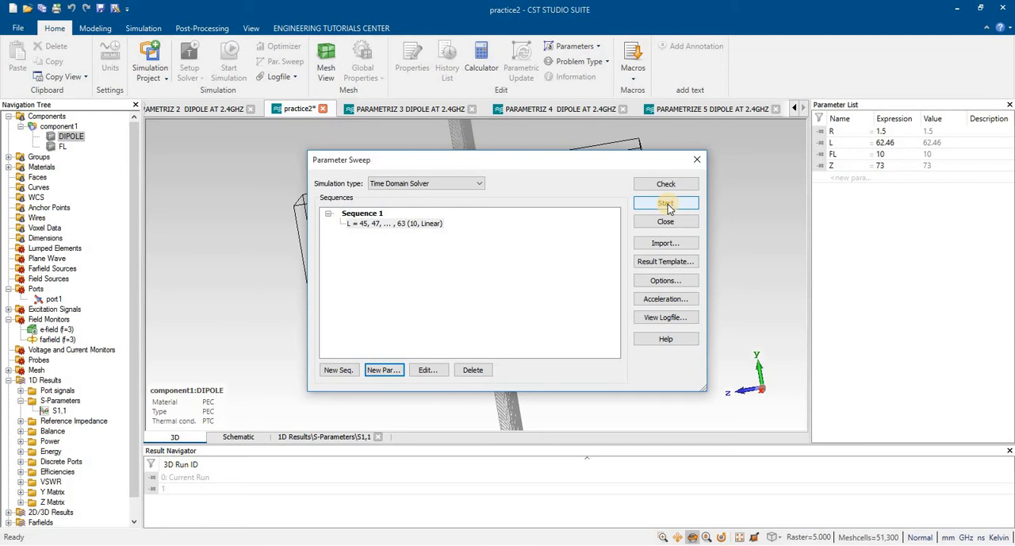
Start the length sweep and show the S1,1 results for every swept L value.
{"action": "left_click", "coordinate": [667, 203]}
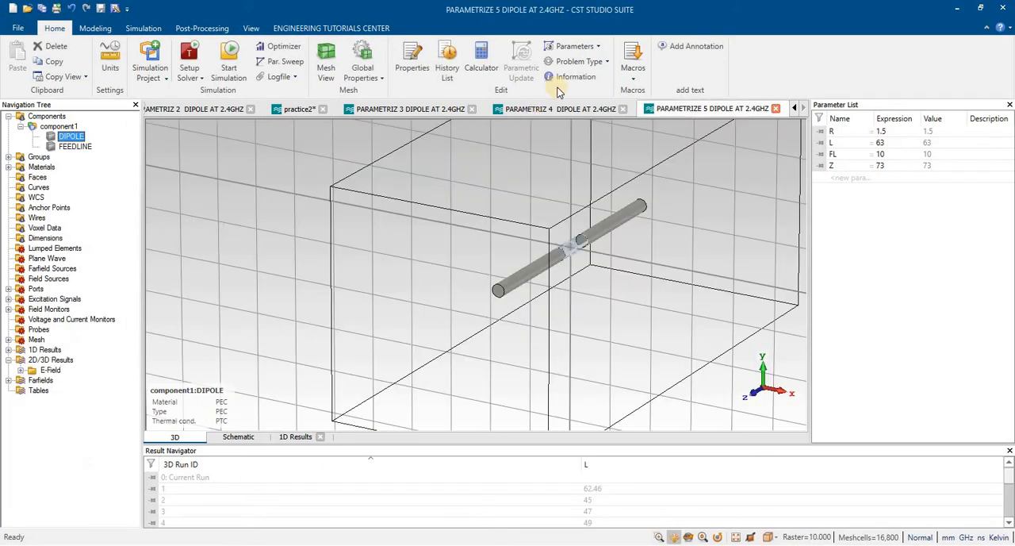
{"action": "mouse_move", "coordinate": [375, 209]}
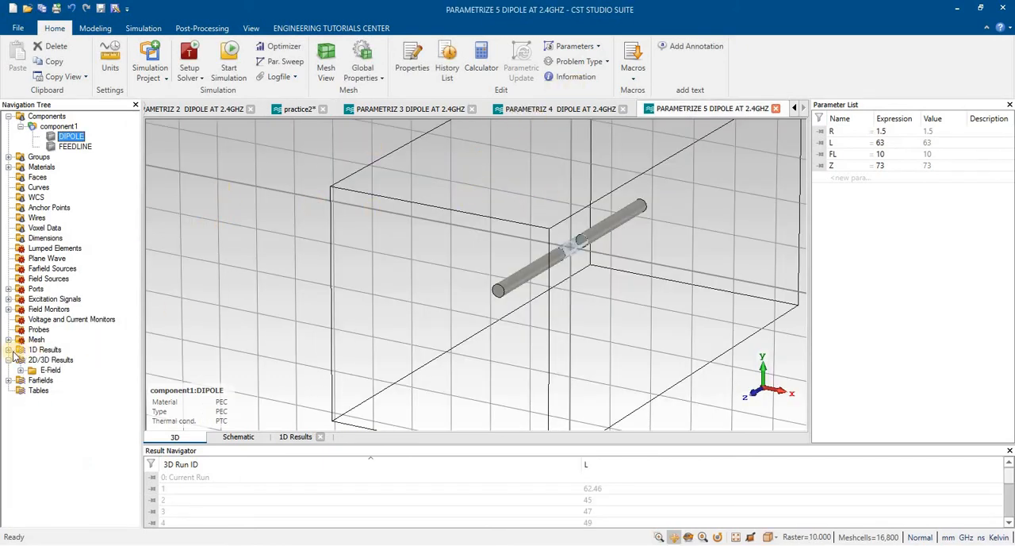
{"action": "left_click", "coordinate": [19, 349]}
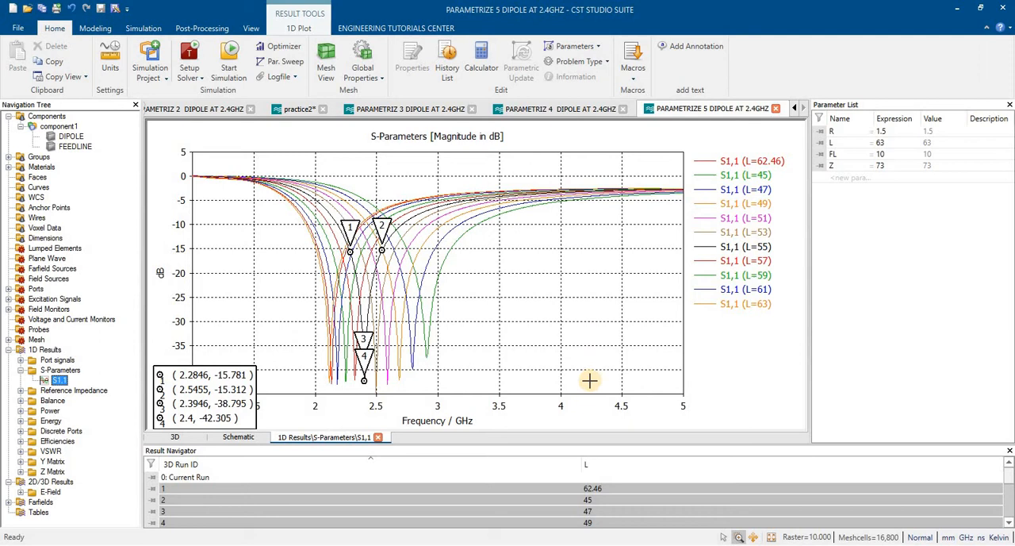
{"action": "mouse_move", "coordinate": [635, 238]}
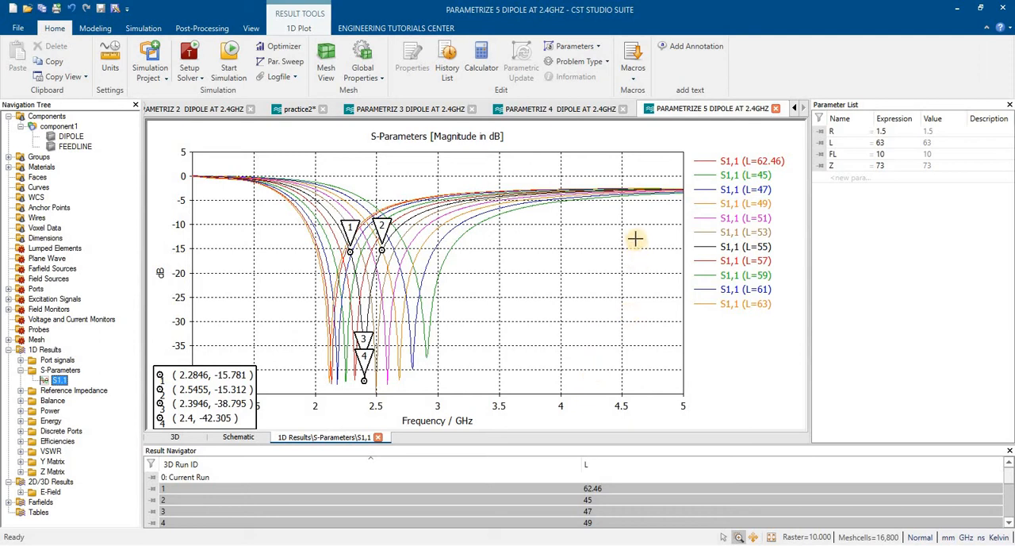
{"action": "mouse_move", "coordinate": [662, 154]}
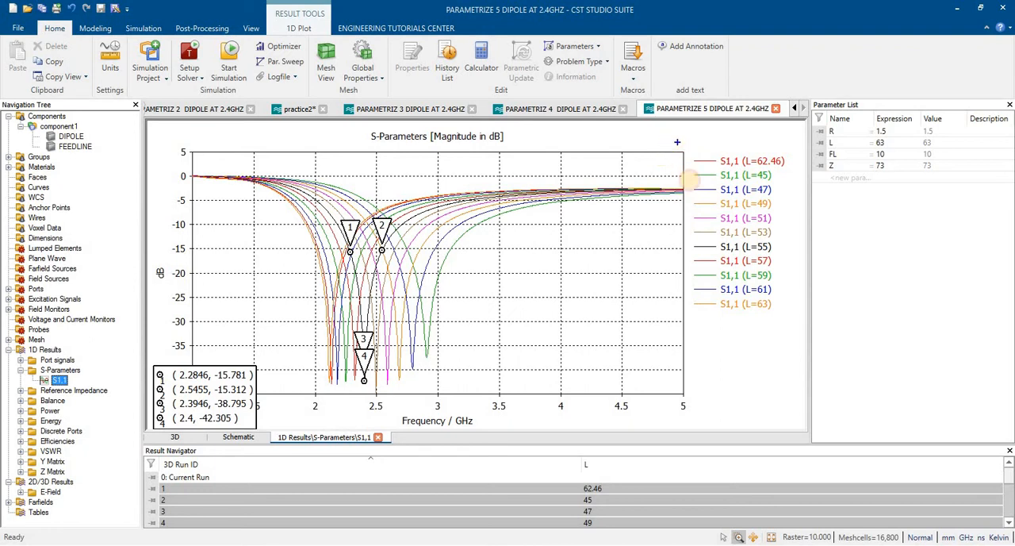
Inspect the S11 plot and switch to the 1D Plot result tools.
{"action": "left_click_drag", "start_coordinate": [691, 179], "coordinate": [793, 322]}
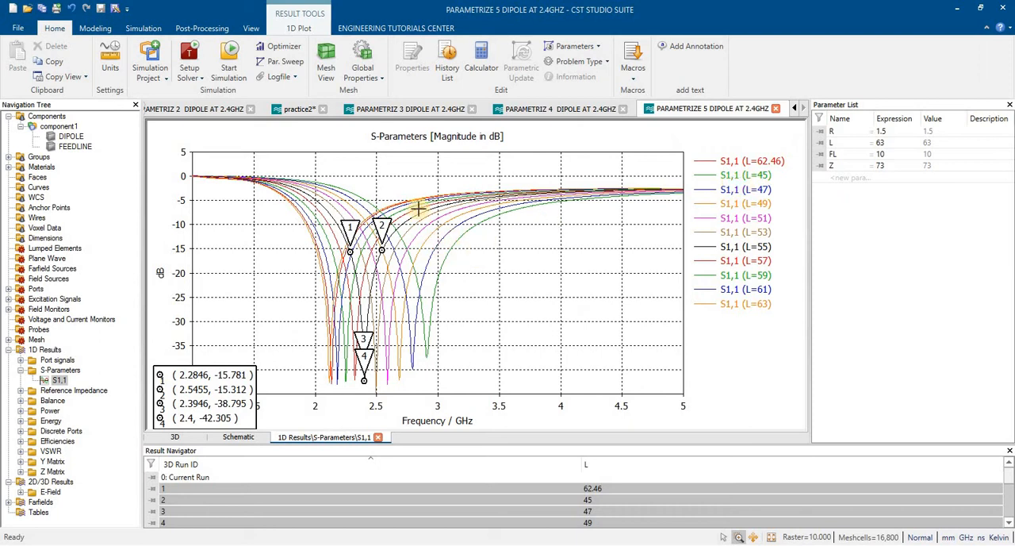
{"action": "left_click", "coordinate": [299, 29]}
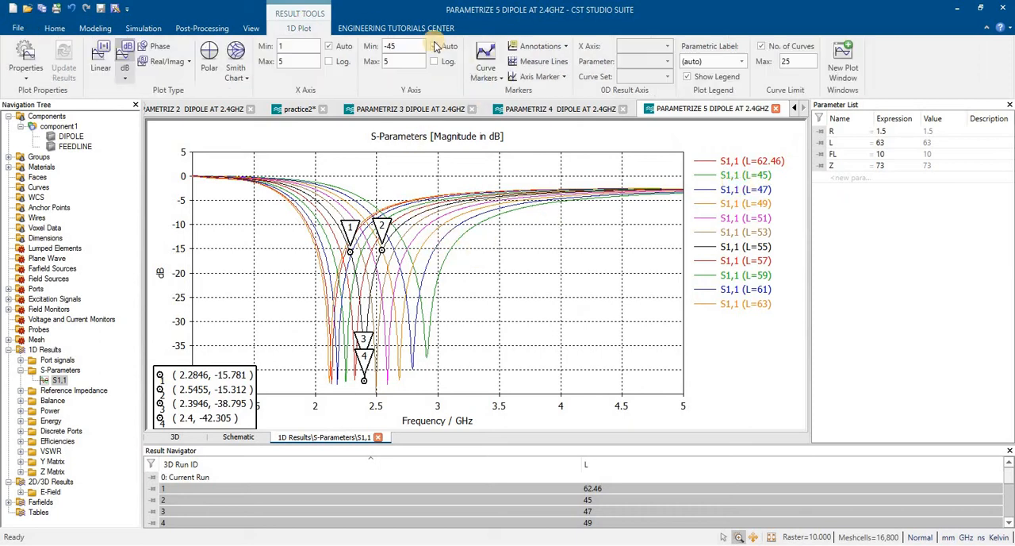
Remove all curve markers, place a test marker on the L=45 curve, then clear it again.
{"action": "left_click", "coordinate": [486, 60]}
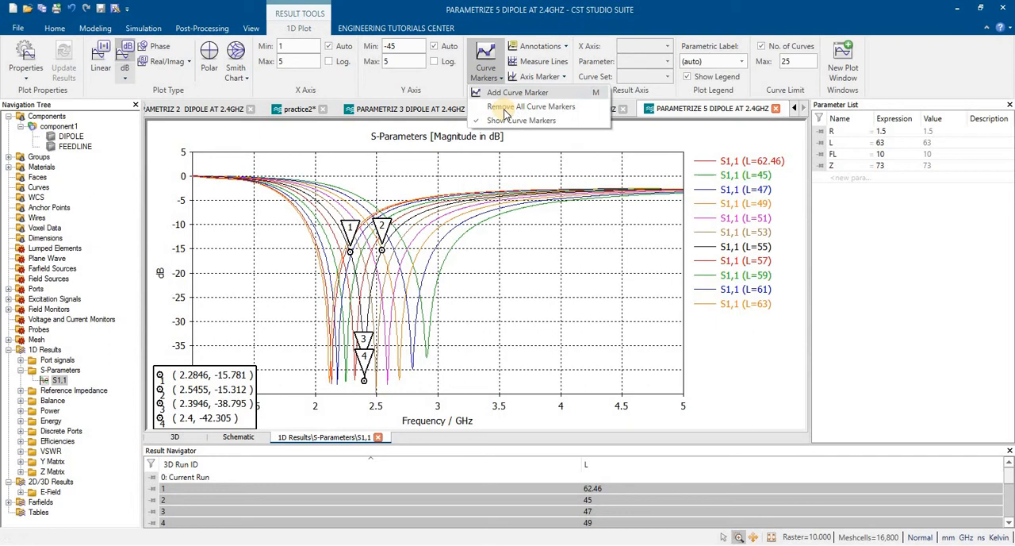
{"action": "left_click", "coordinate": [531, 107]}
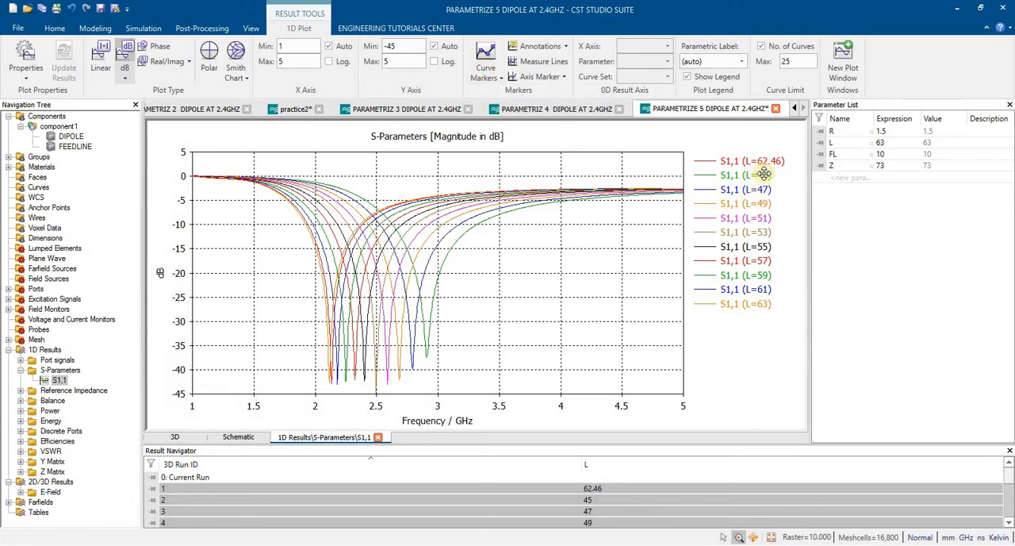
{"action": "mouse_move", "coordinate": [743, 175]}
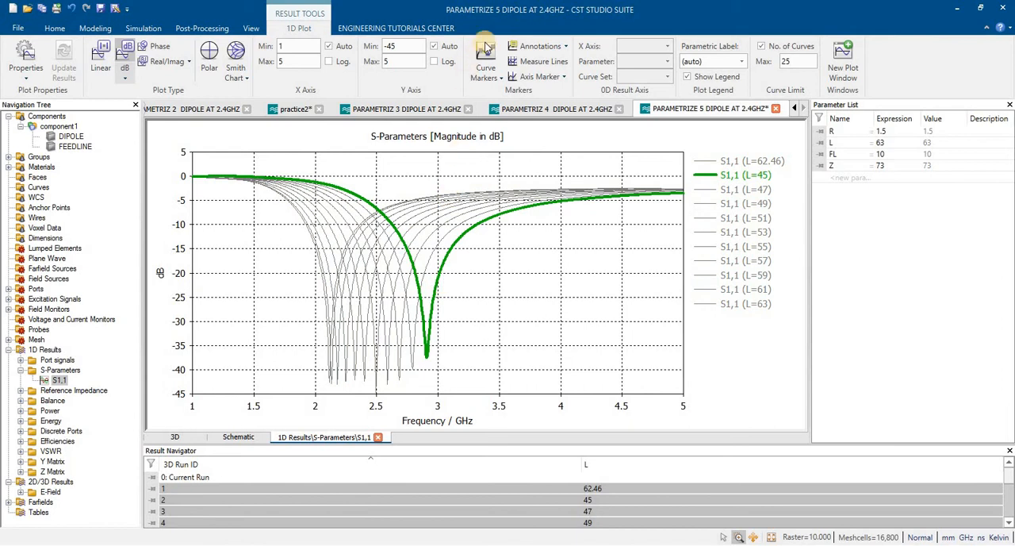
{"action": "left_click", "coordinate": [485, 56]}
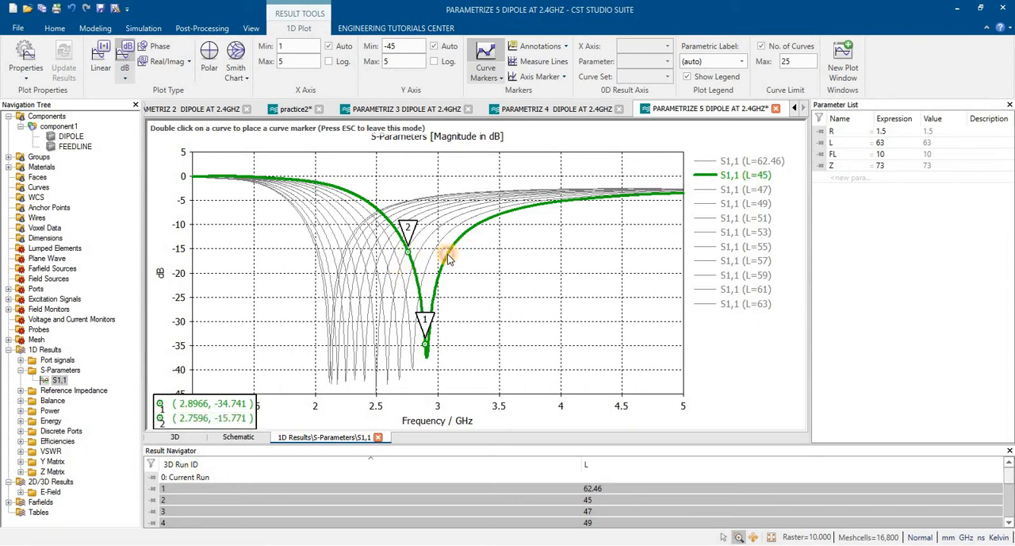
{"action": "double_click", "coordinate": [448, 253]}
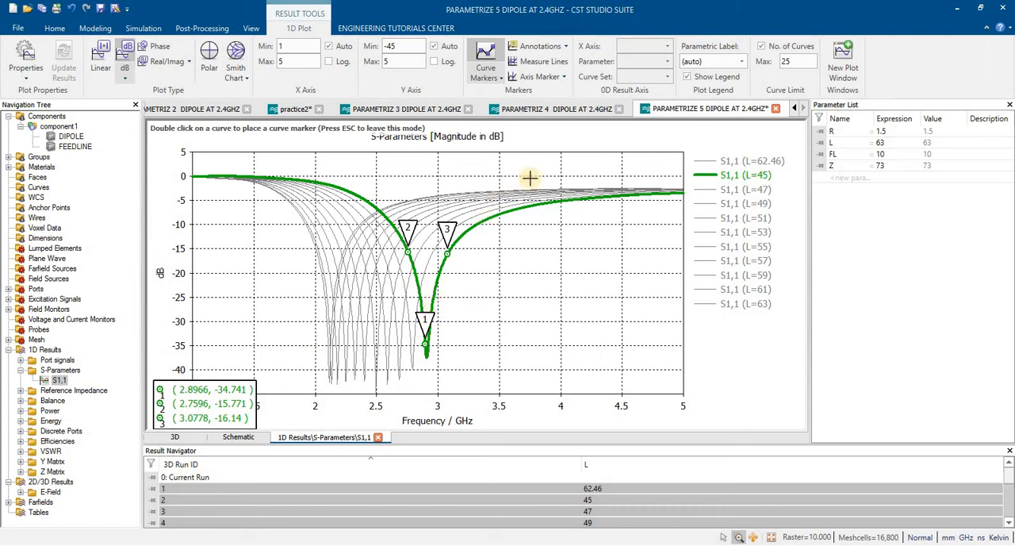
{"action": "left_click", "coordinate": [485, 67]}
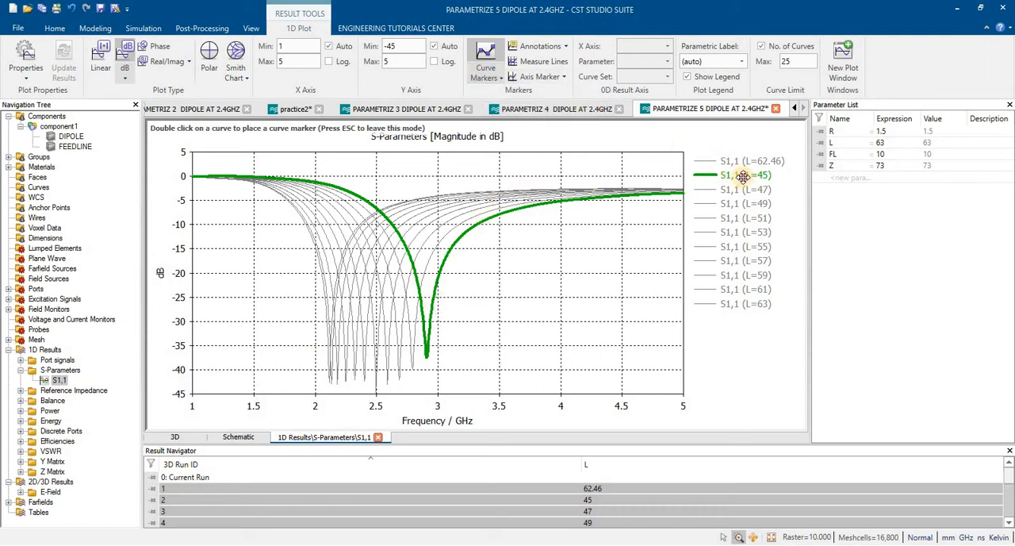
Highlight the L=49 and L=57 curves, place two markers on L=57 and clear them.
{"action": "left_click", "coordinate": [744, 203]}
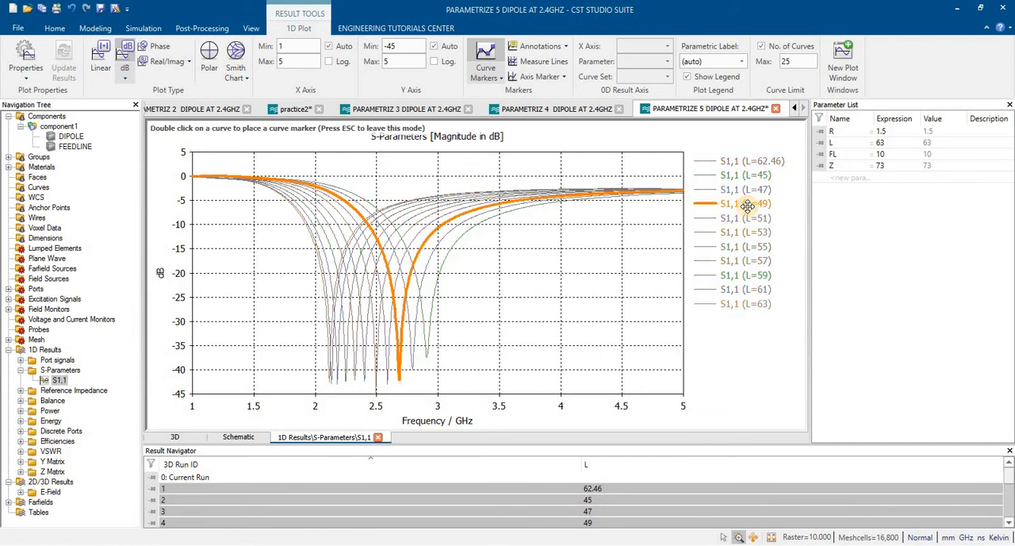
{"action": "mouse_move", "coordinate": [747, 248]}
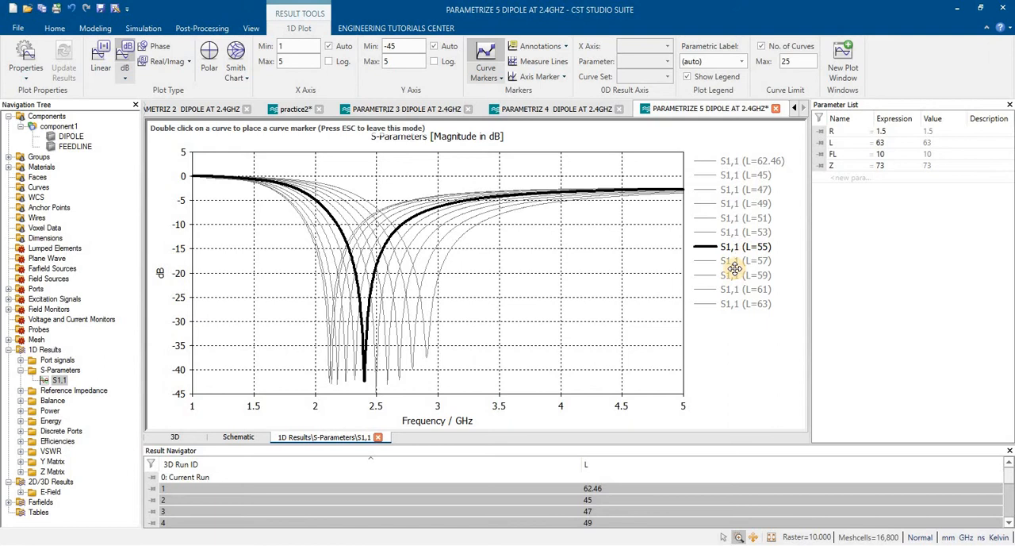
{"action": "left_click", "coordinate": [744, 260]}
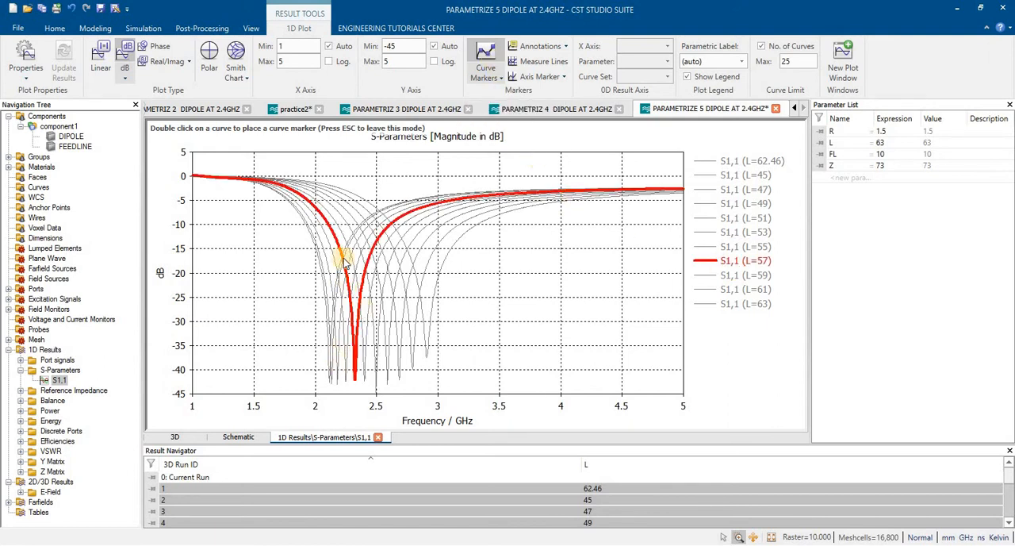
{"action": "double_click", "coordinate": [343, 255]}
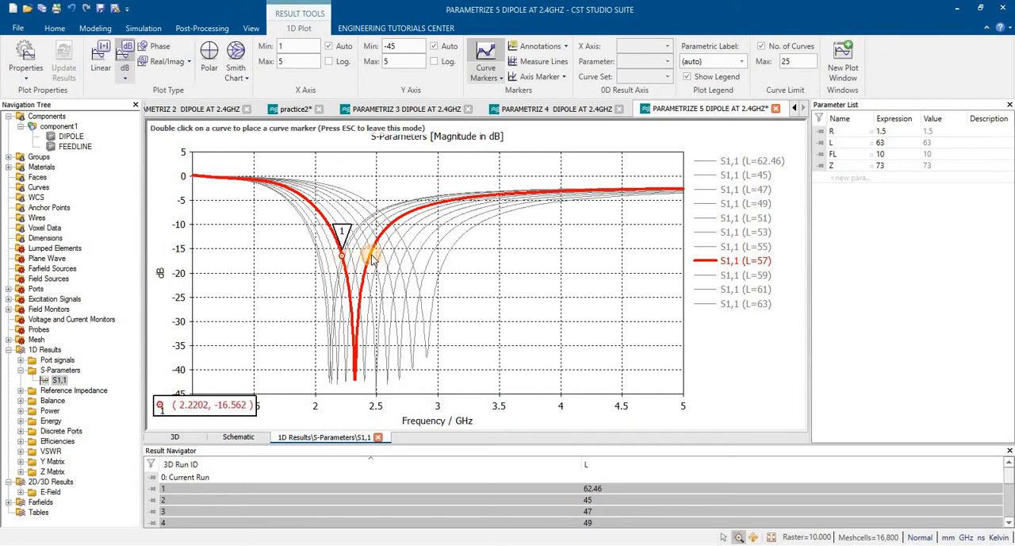
{"action": "double_click", "coordinate": [372, 246]}
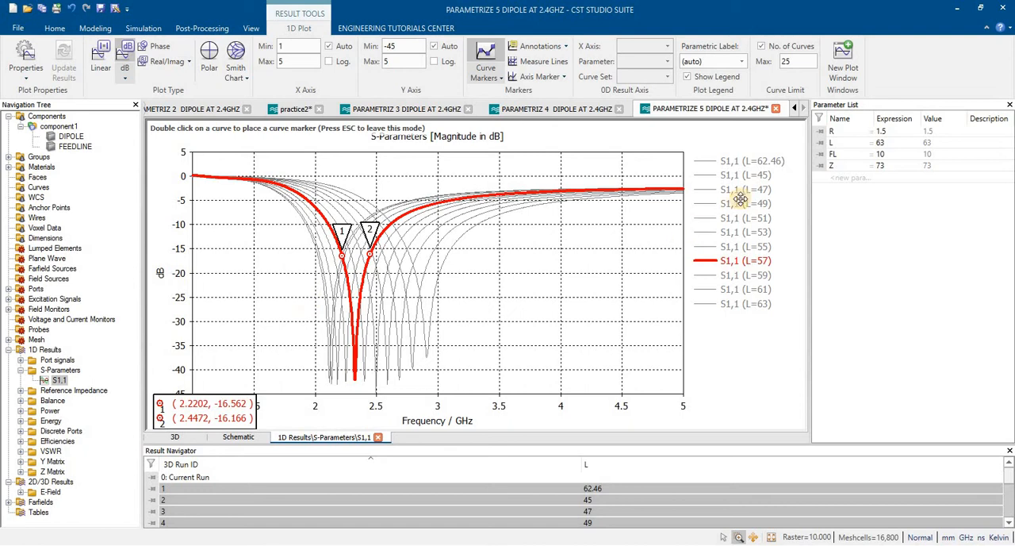
{"action": "left_click", "coordinate": [486, 61]}
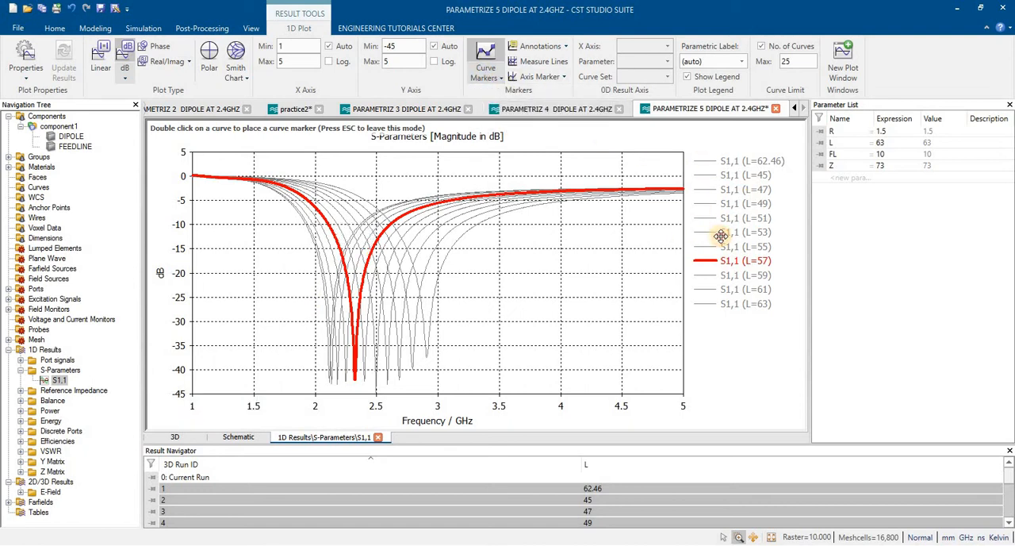
Highlight the L=61 and L=63 curves, then single out the original L=62.46 curve.
{"action": "left_click", "coordinate": [745, 289]}
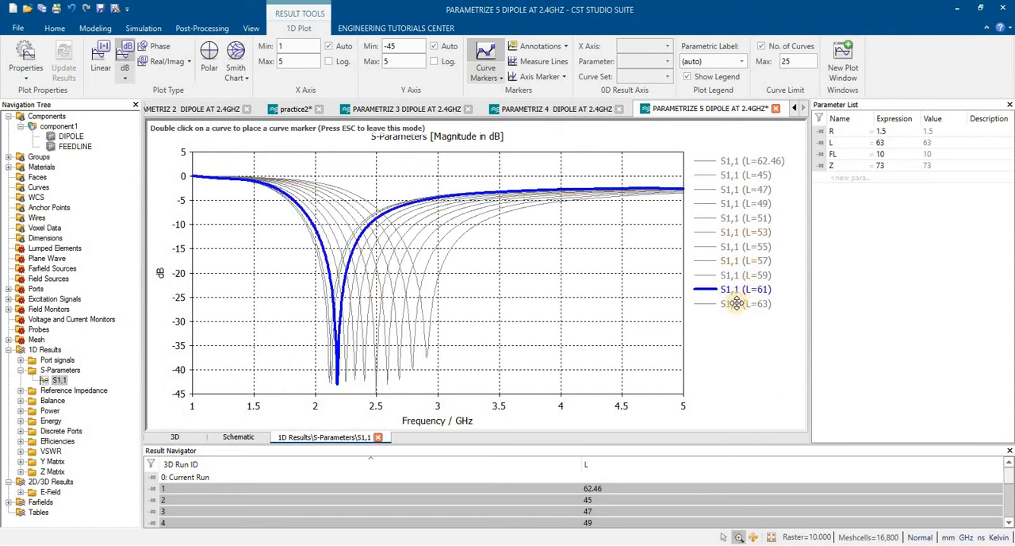
{"action": "left_click", "coordinate": [738, 304]}
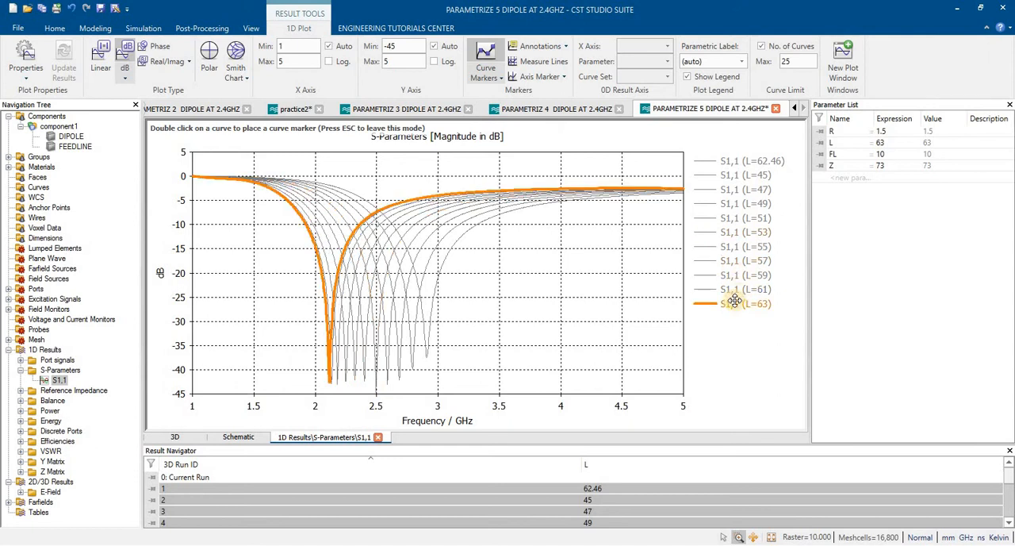
{"action": "left_click", "coordinate": [746, 275]}
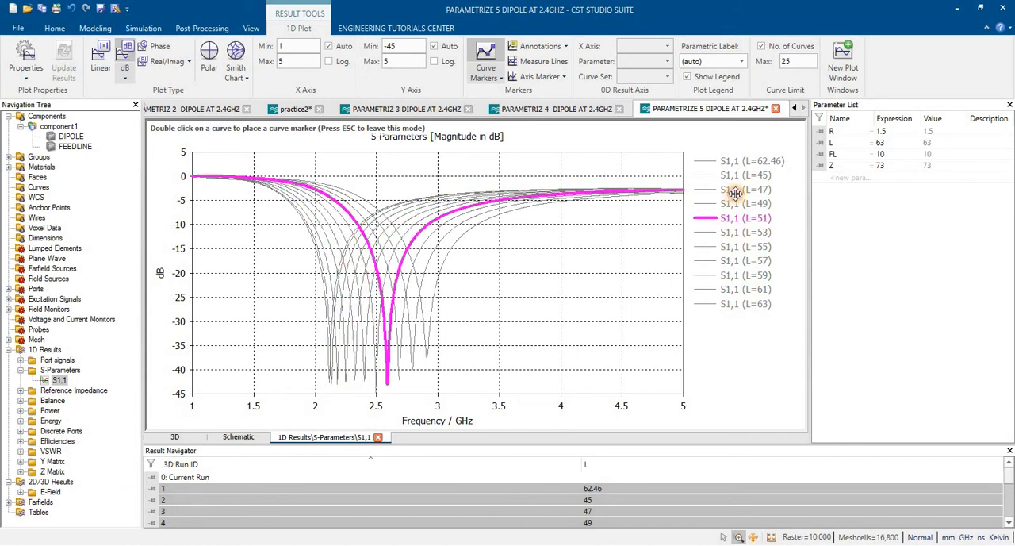
{"action": "left_click", "coordinate": [744, 174]}
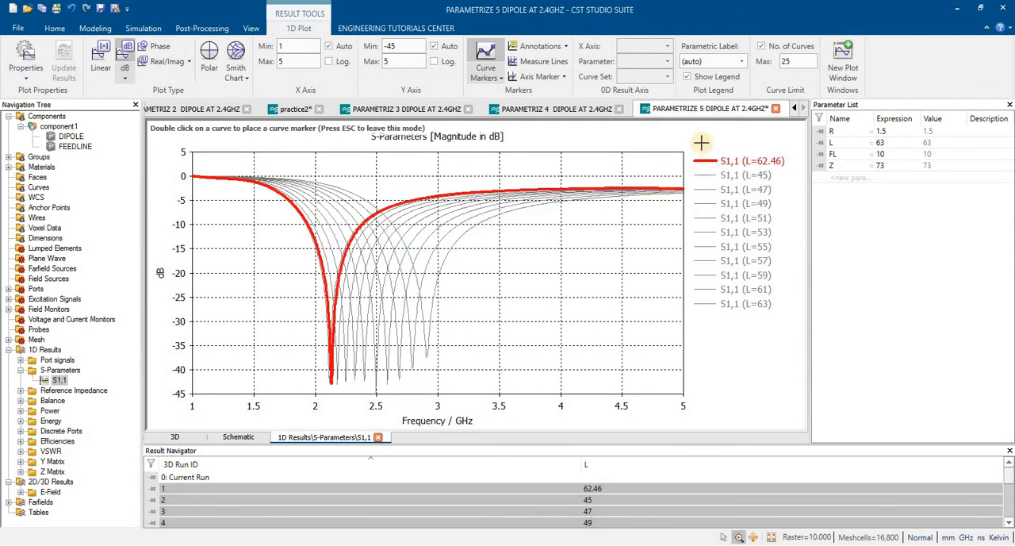
{"action": "mouse_move", "coordinate": [425, 253]}
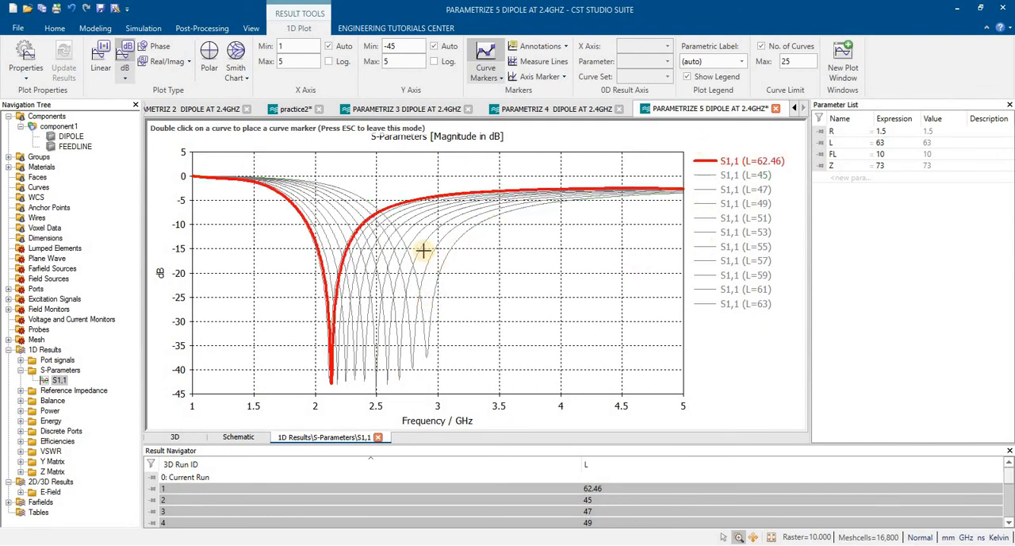
{"action": "mouse_move", "coordinate": [258, 276]}
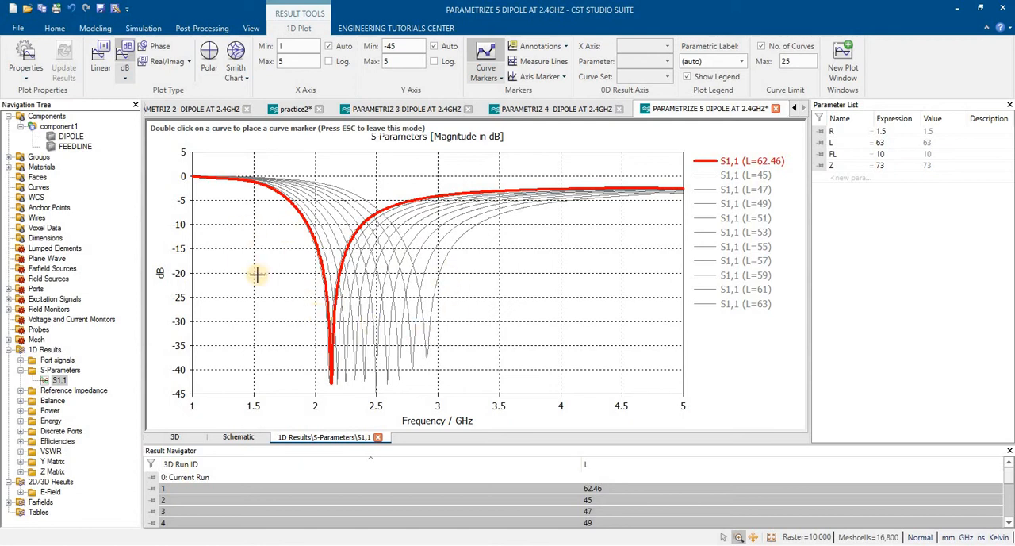
{"action": "mouse_move", "coordinate": [746, 126]}
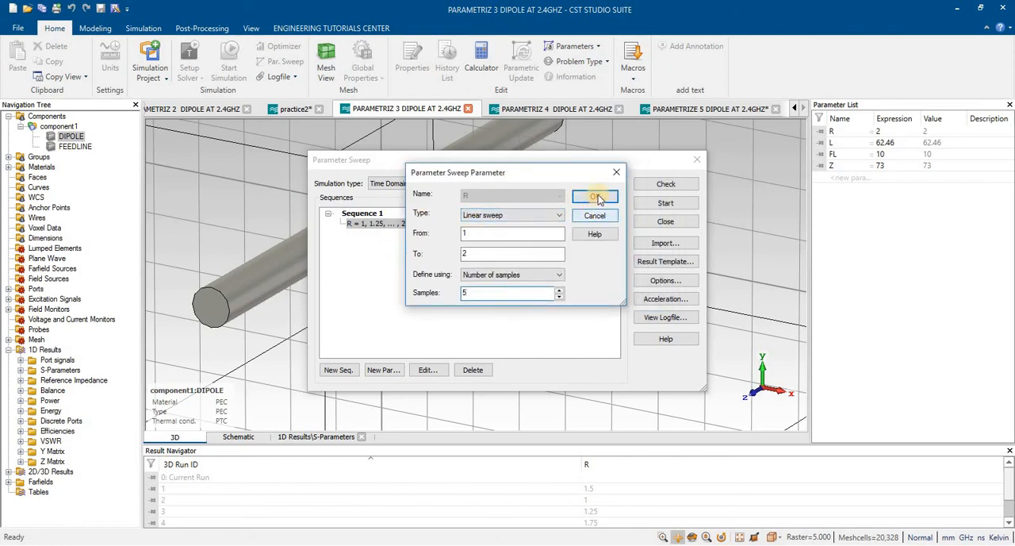
Accept the R sweep from 1 to 2 in five samples and close the sweep setup.
{"action": "left_click", "coordinate": [597, 197]}
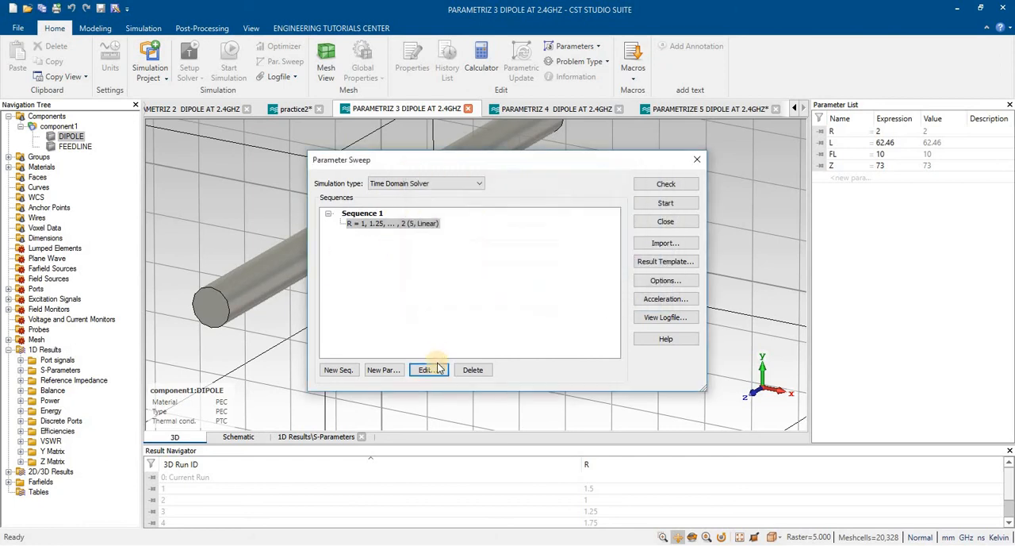
{"action": "left_click", "coordinate": [665, 222]}
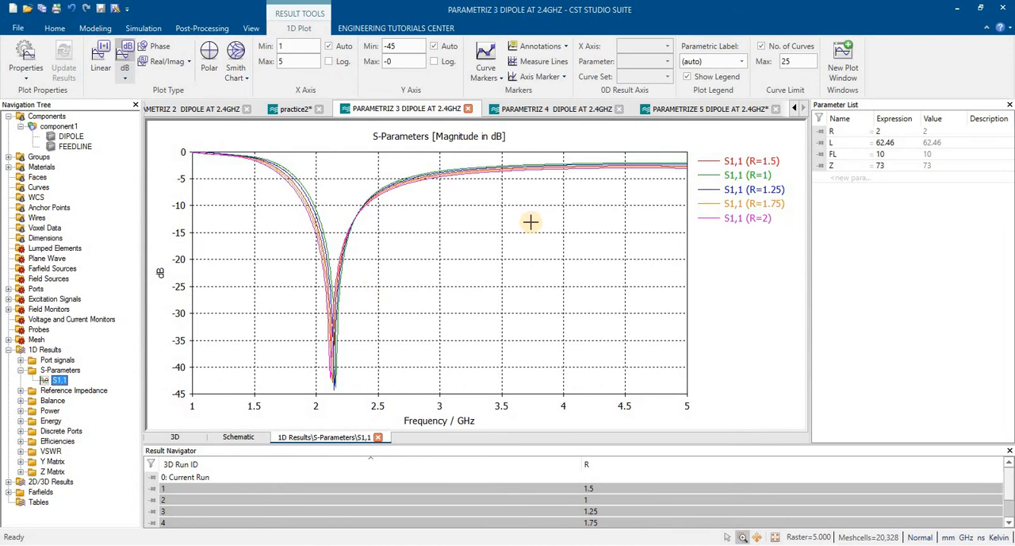
Highlight the R=1.25, R=2 and R=1.5 curves in turn to compare their resonances.
{"action": "left_click", "coordinate": [751, 160]}
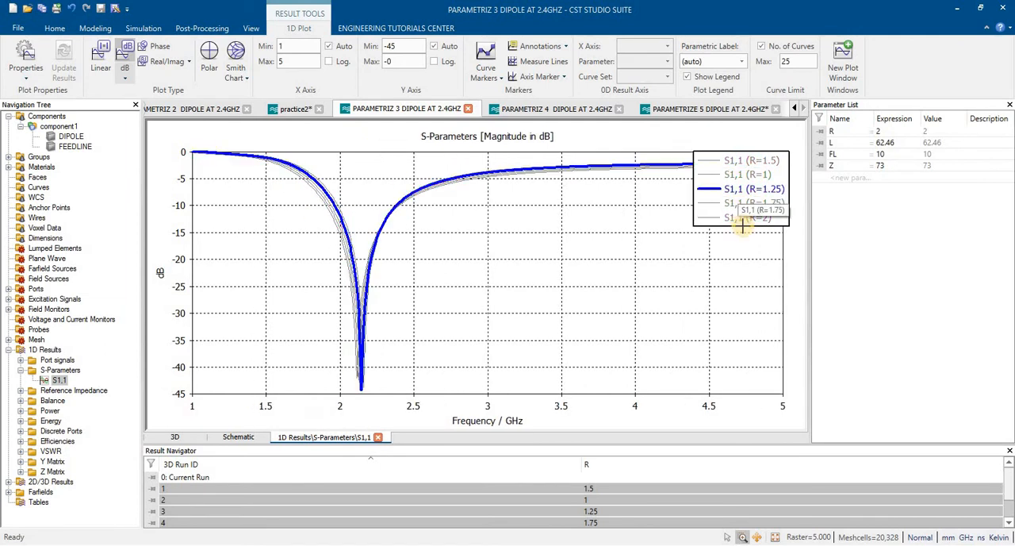
{"action": "left_click", "coordinate": [747, 217]}
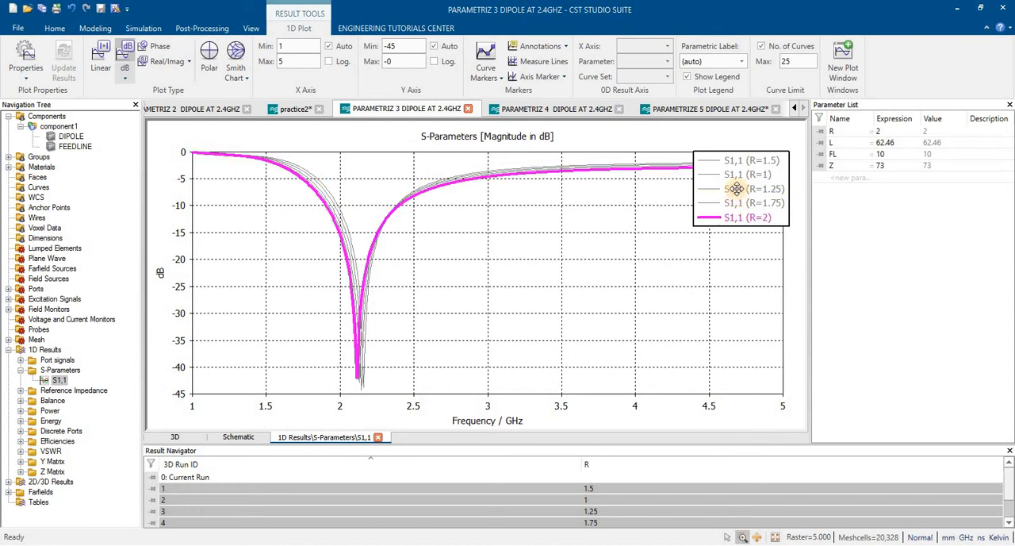
{"action": "left_click", "coordinate": [745, 175]}
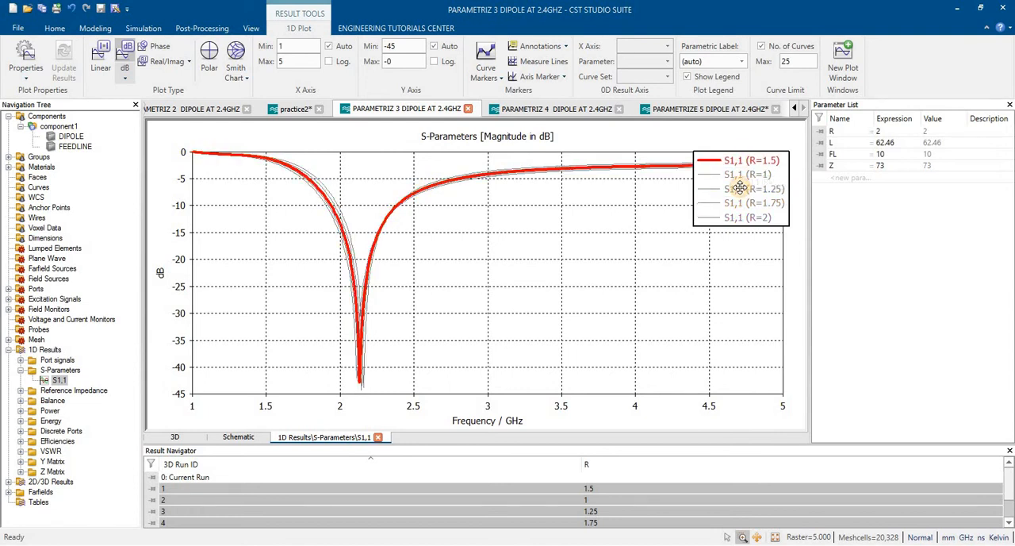
{"action": "left_click", "coordinate": [754, 187]}
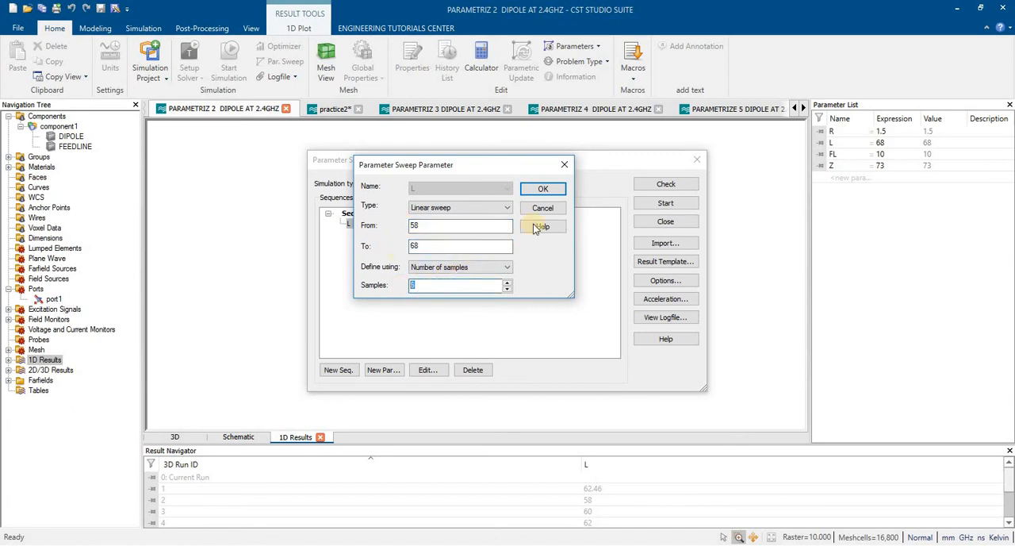
Accept the L sweep from 58 to 68 in six samples and close the sweep setup.
{"action": "left_click", "coordinate": [543, 187]}
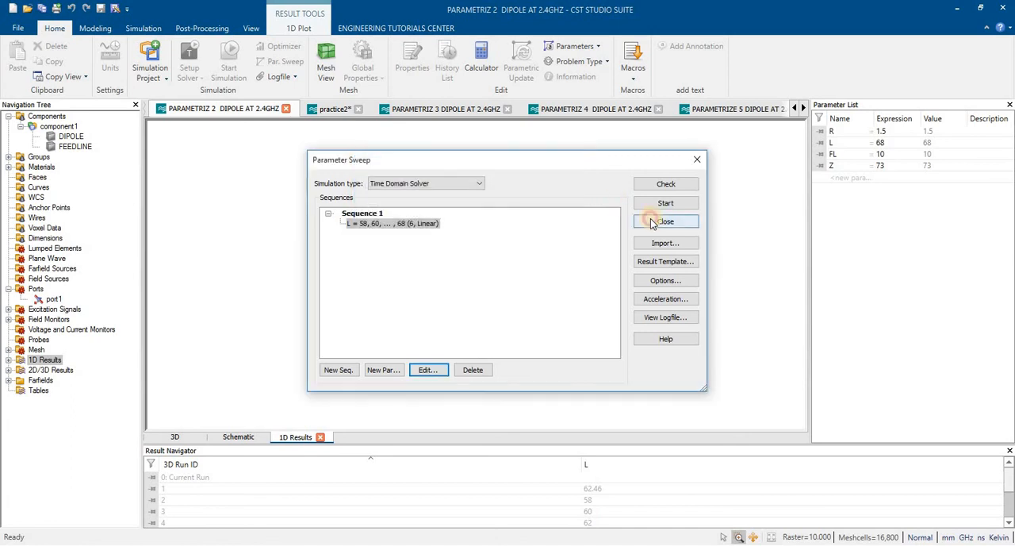
{"action": "left_click", "coordinate": [666, 220]}
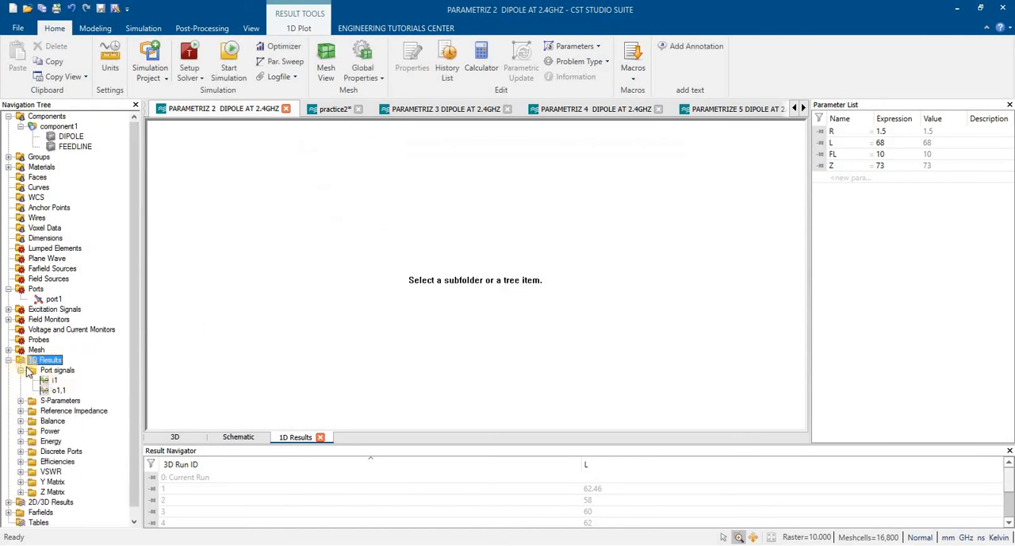
Show the length-sweep S1,1 results and highlight the L=66 and L=68 curves.
{"action": "left_click", "coordinate": [28, 380]}
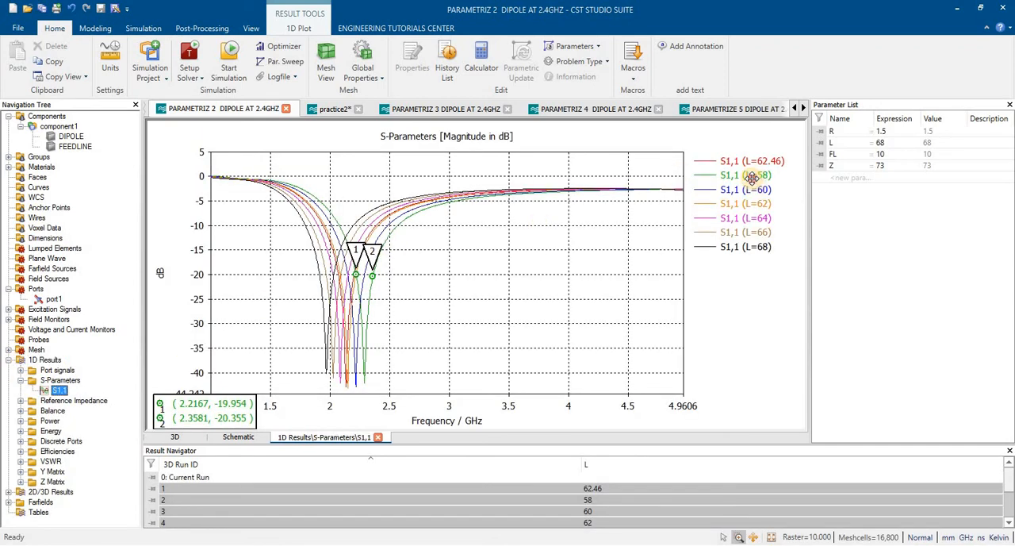
{"action": "left_click", "coordinate": [744, 232]}
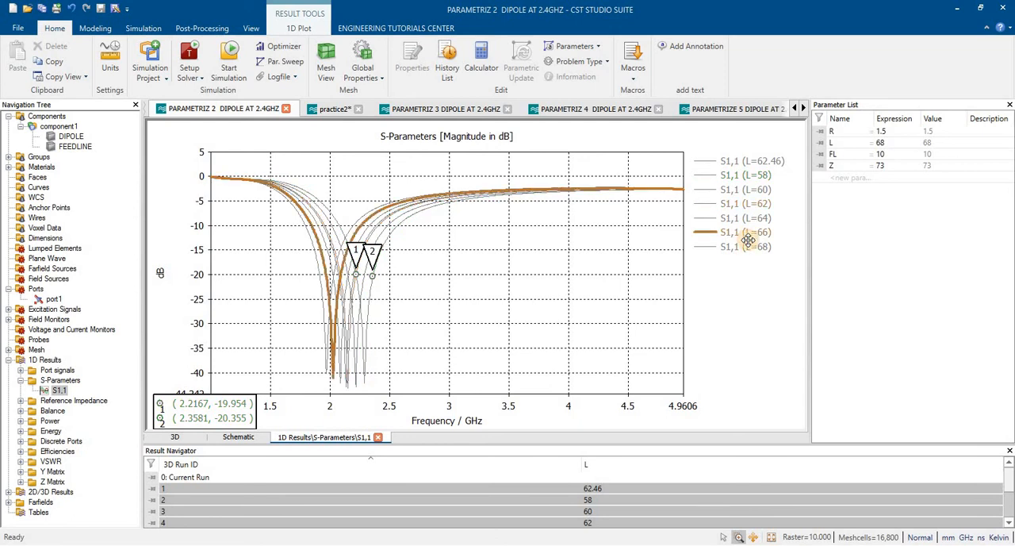
{"action": "left_click", "coordinate": [746, 246]}
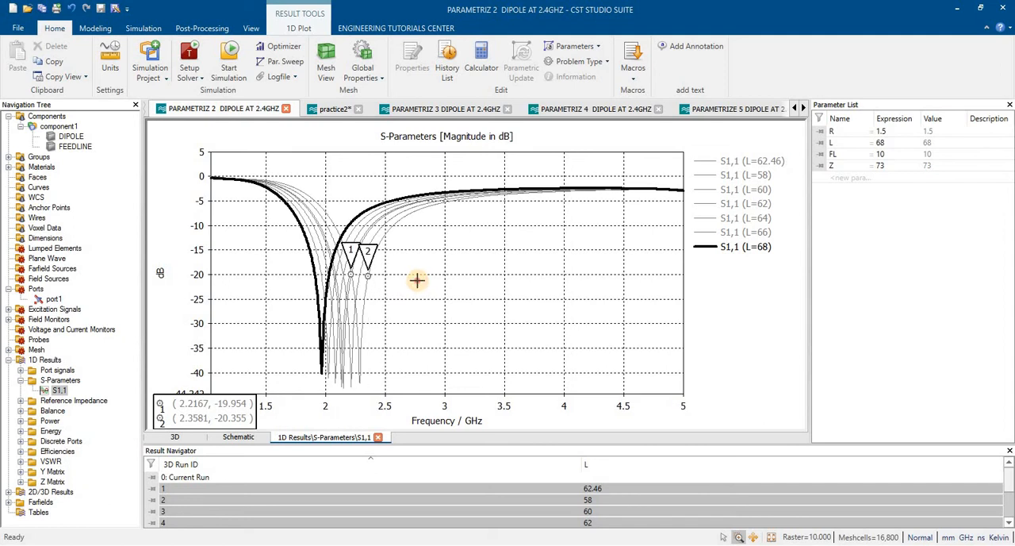
{"action": "mouse_move", "coordinate": [443, 273]}
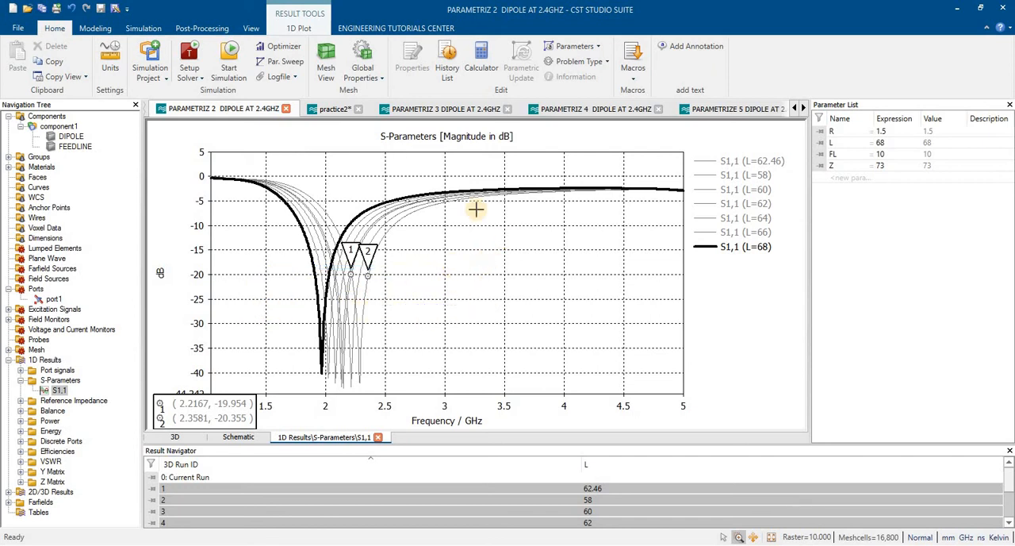
{"action": "mouse_move", "coordinate": [365, 149]}
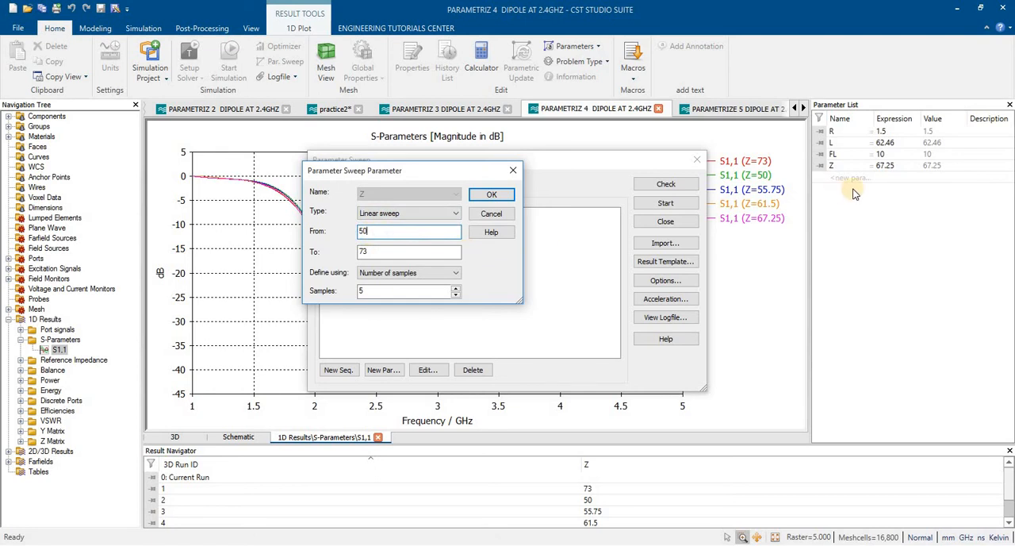
{"action": "mouse_move", "coordinate": [833, 166]}
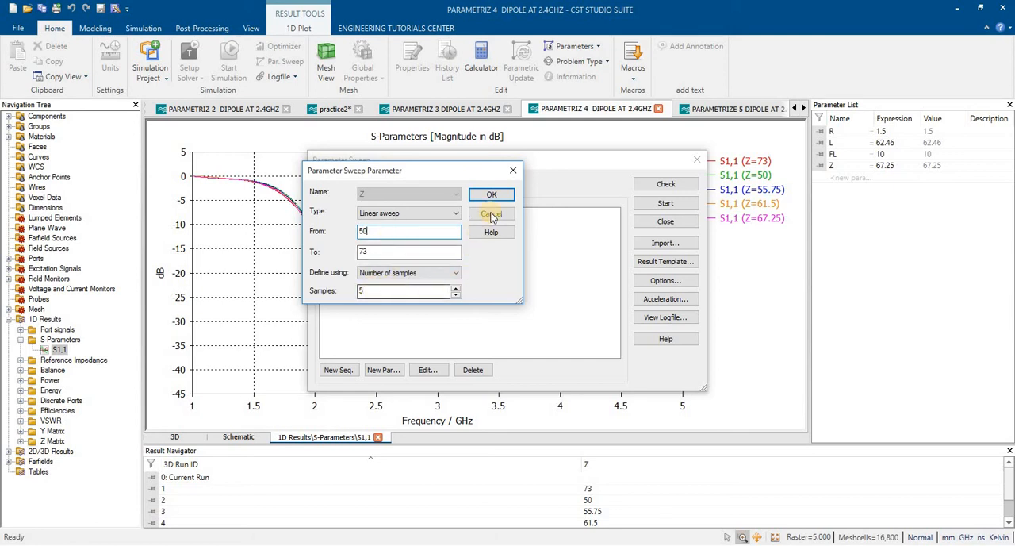
Leave the Z sweep (50 to 73, five samples) unchanged and close the Parameter Sweep setup.
{"action": "left_click", "coordinate": [492, 195]}
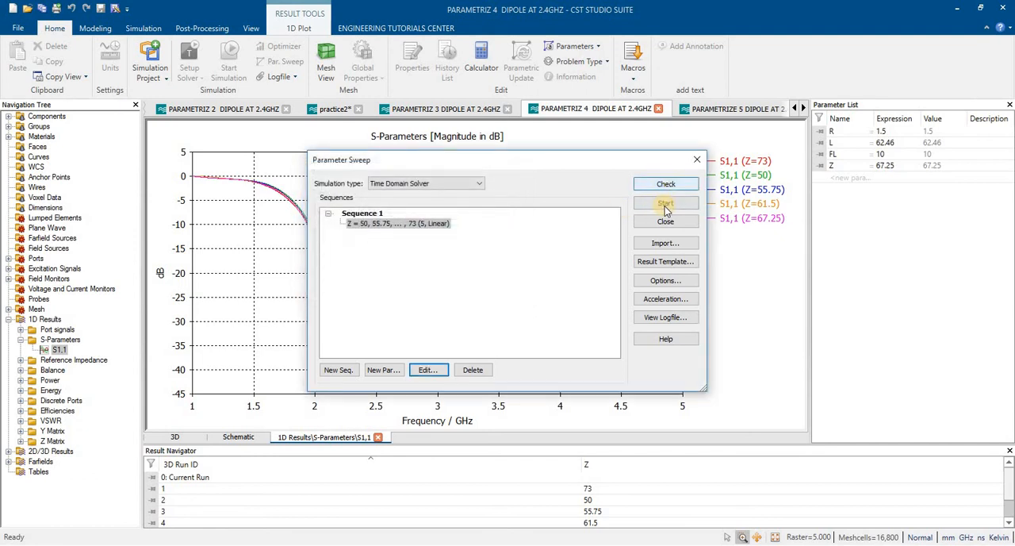
{"action": "left_click", "coordinate": [666, 203]}
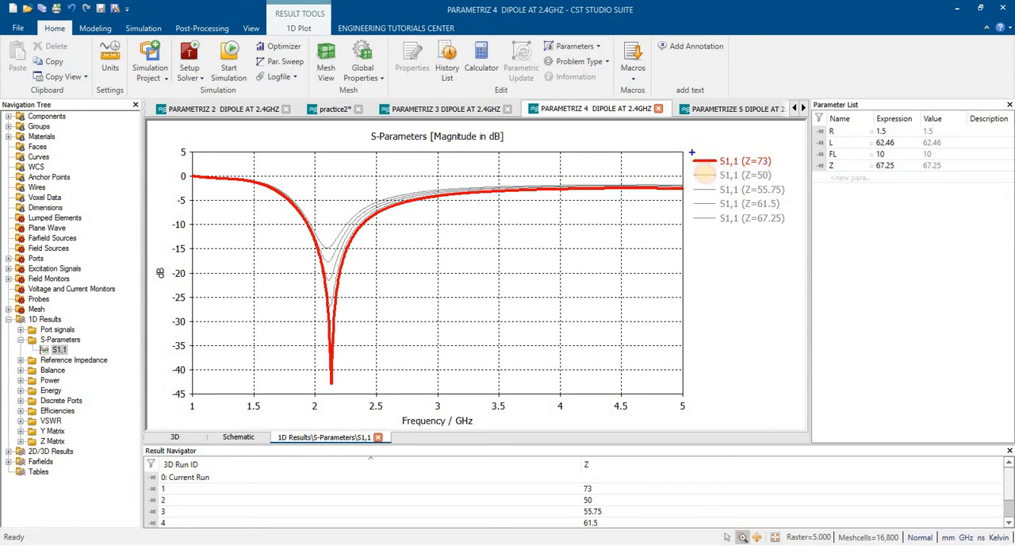
Highlight the Z=67.25, Z=50, Z=55.75 and Z=73 S11 curves in turn, ending on Z=73.
{"action": "left_click", "coordinate": [738, 162]}
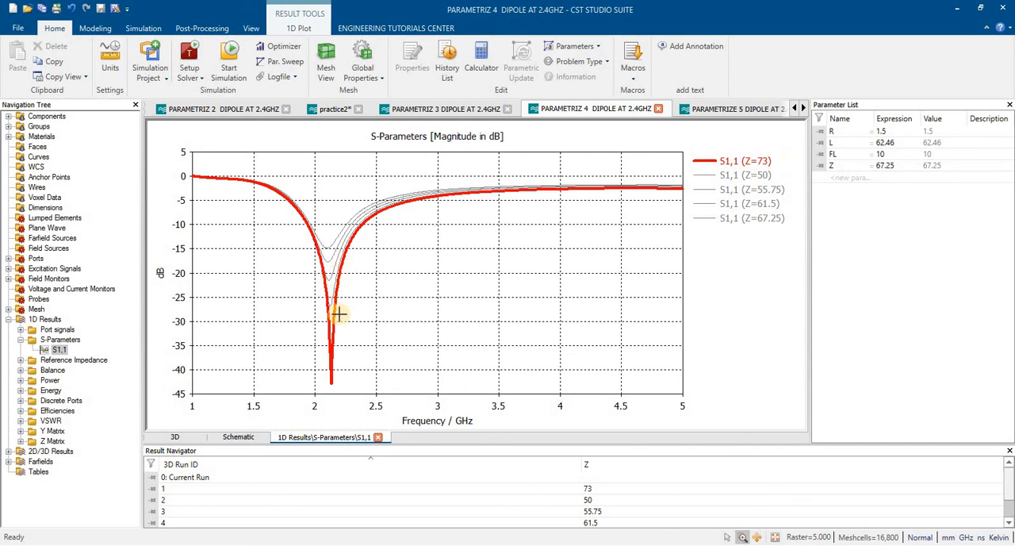
{"action": "mouse_move", "coordinate": [299, 229]}
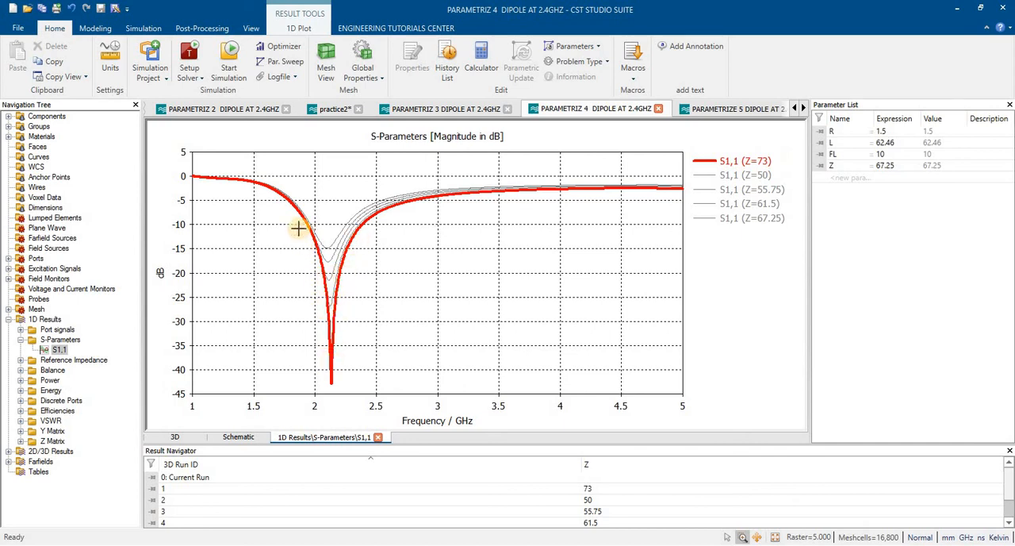
{"action": "mouse_move", "coordinate": [768, 176]}
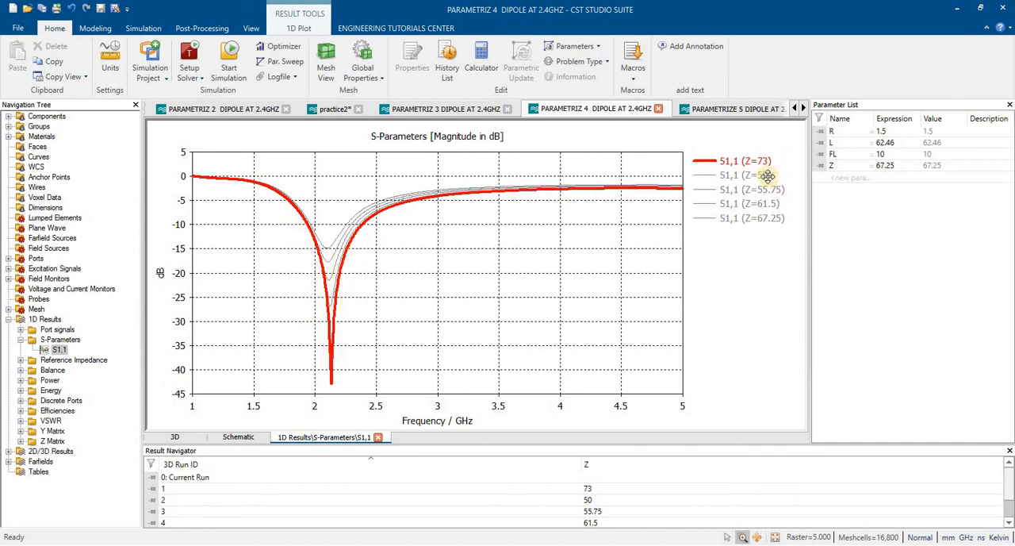
{"action": "mouse_move", "coordinate": [763, 220]}
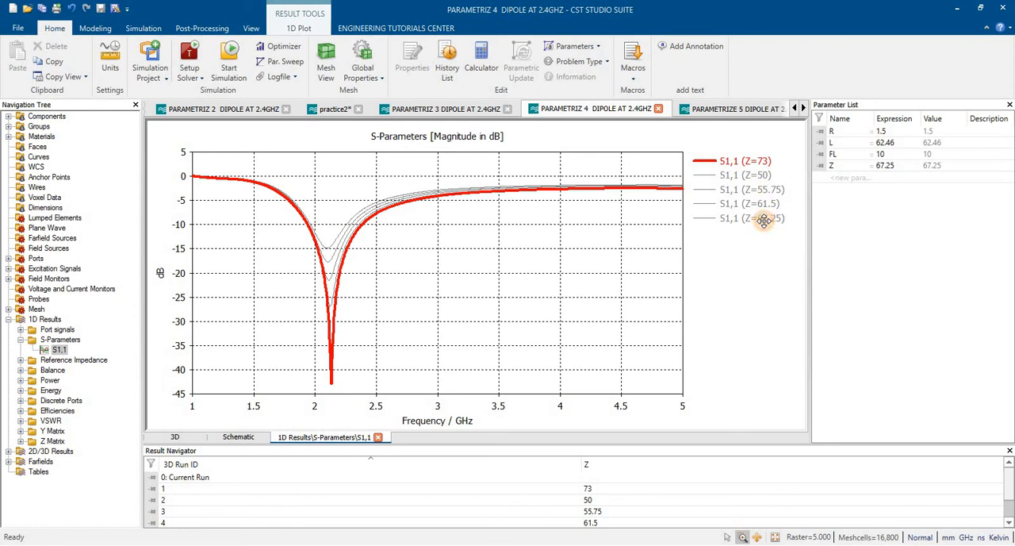
{"action": "left_click", "coordinate": [752, 219]}
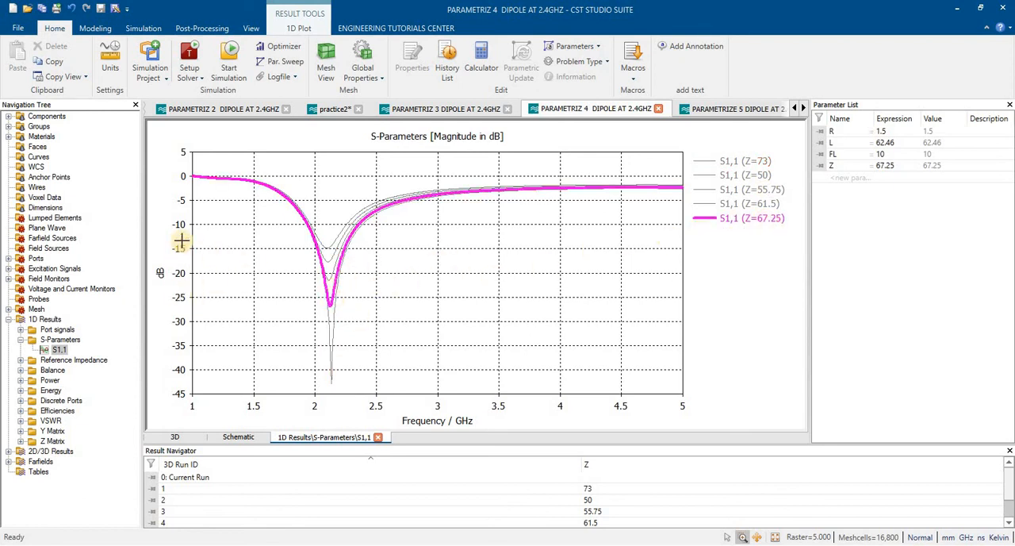
{"action": "mouse_move", "coordinate": [225, 263]}
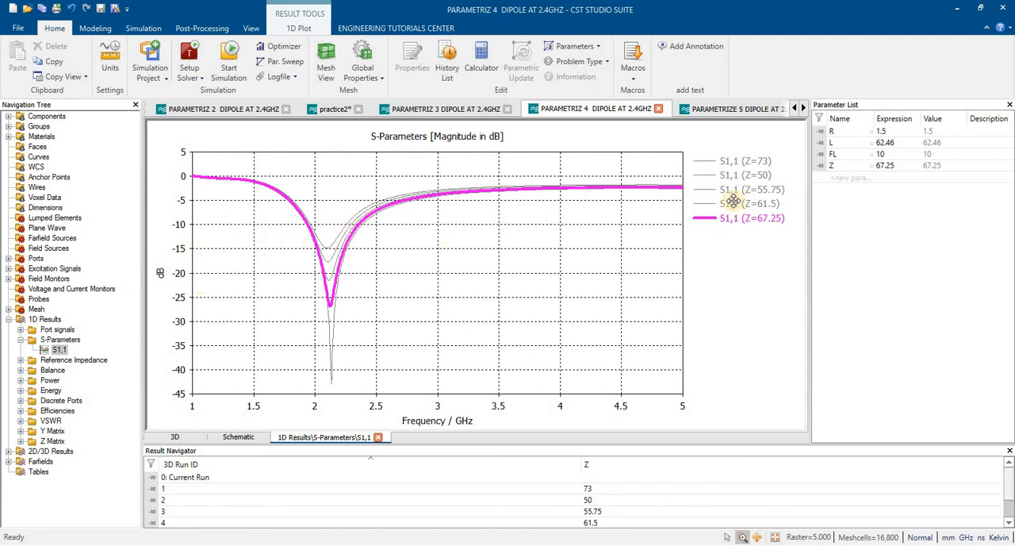
{"action": "left_click", "coordinate": [752, 203]}
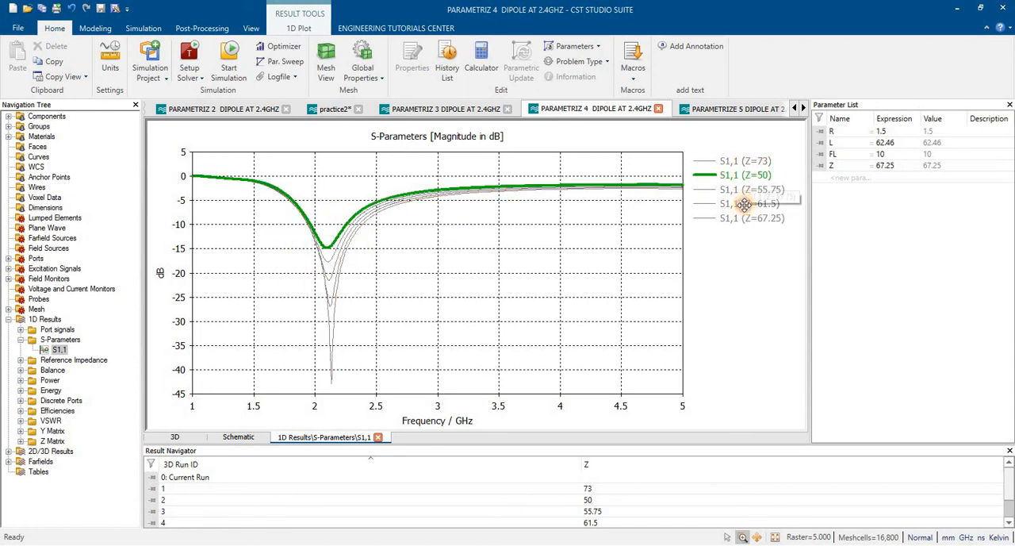
{"action": "left_click", "coordinate": [752, 218]}
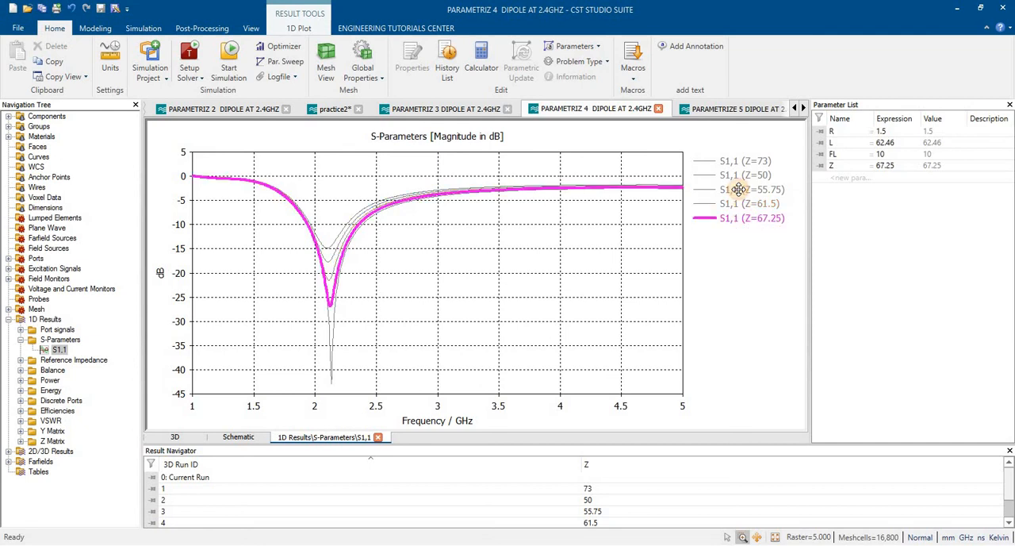
{"action": "left_click", "coordinate": [752, 189]}
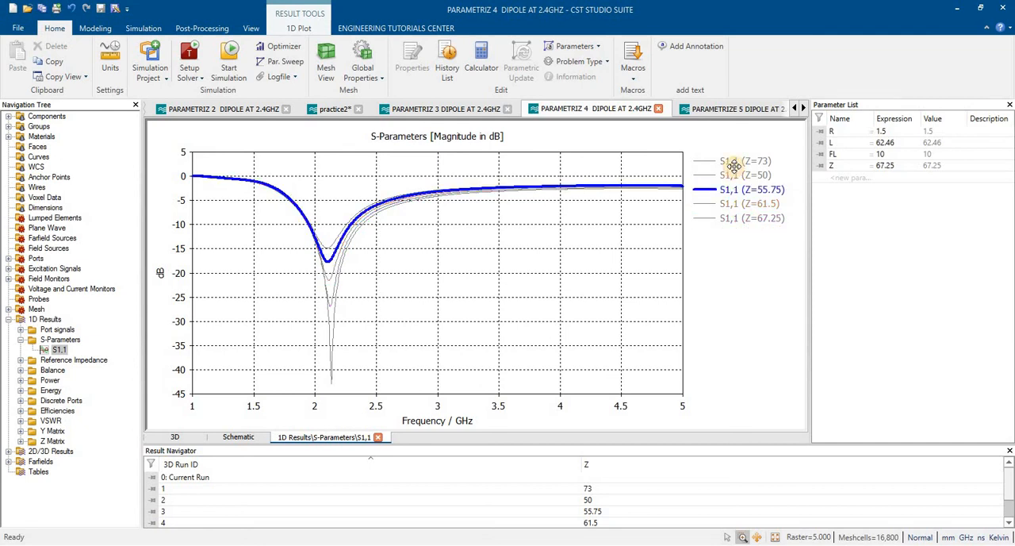
{"action": "left_click", "coordinate": [745, 161]}
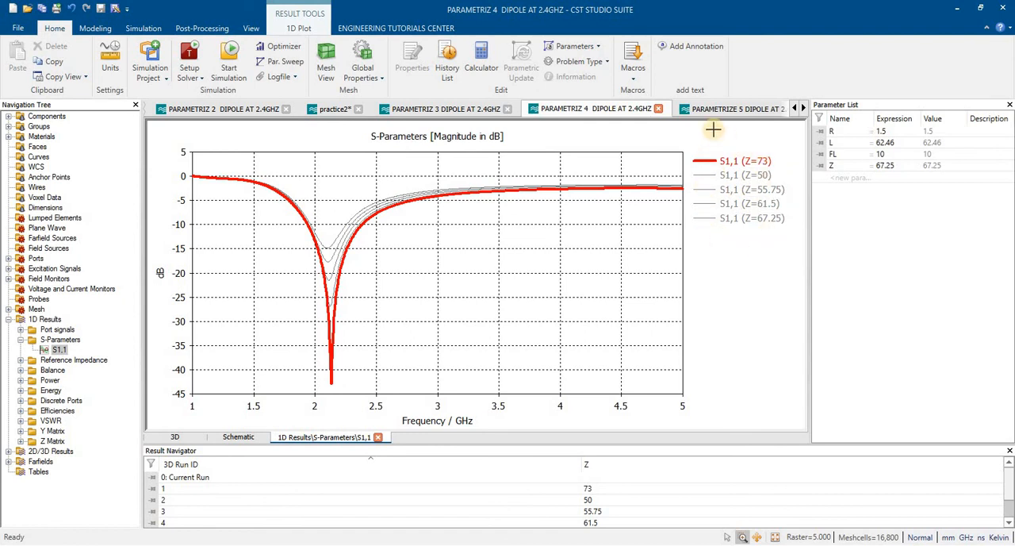
{"action": "mouse_move", "coordinate": [756, 73]}
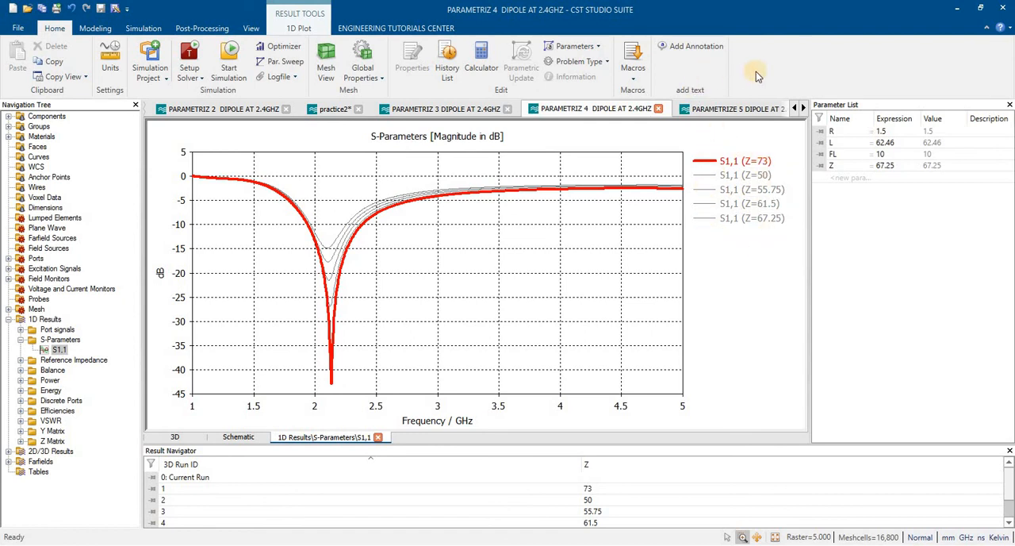